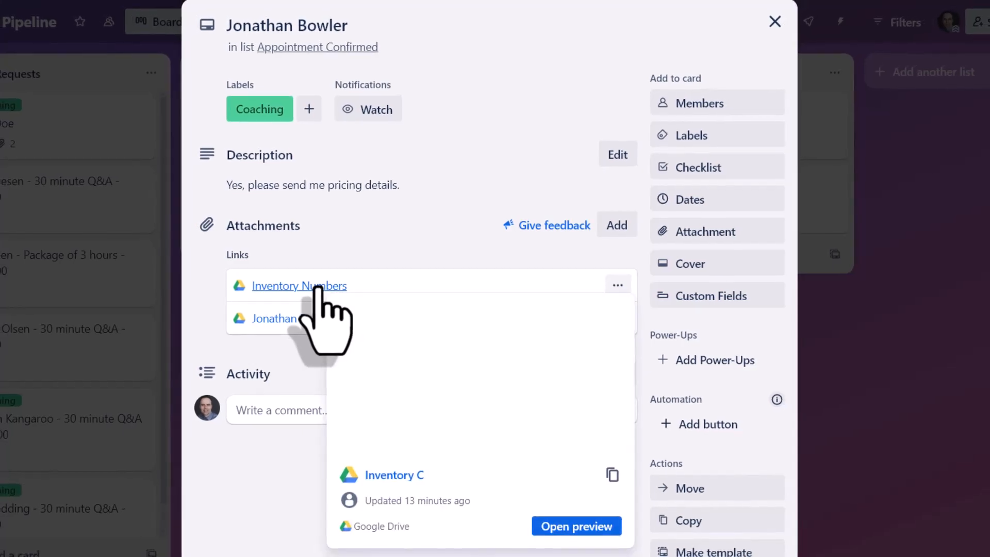
Step: Preview the Inventory C spreadsheet attachment, then close the preview
left_click(575, 526)
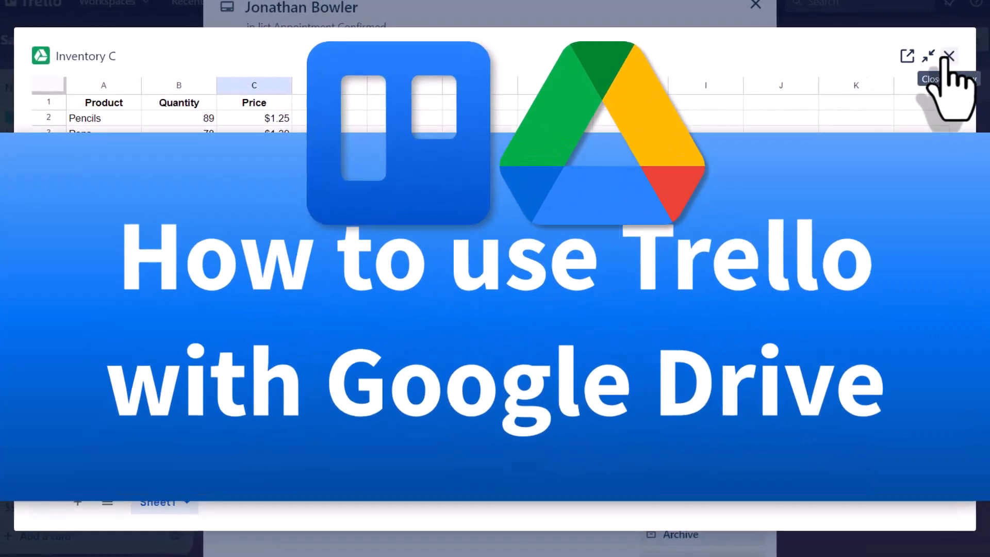
left_click(948, 57)
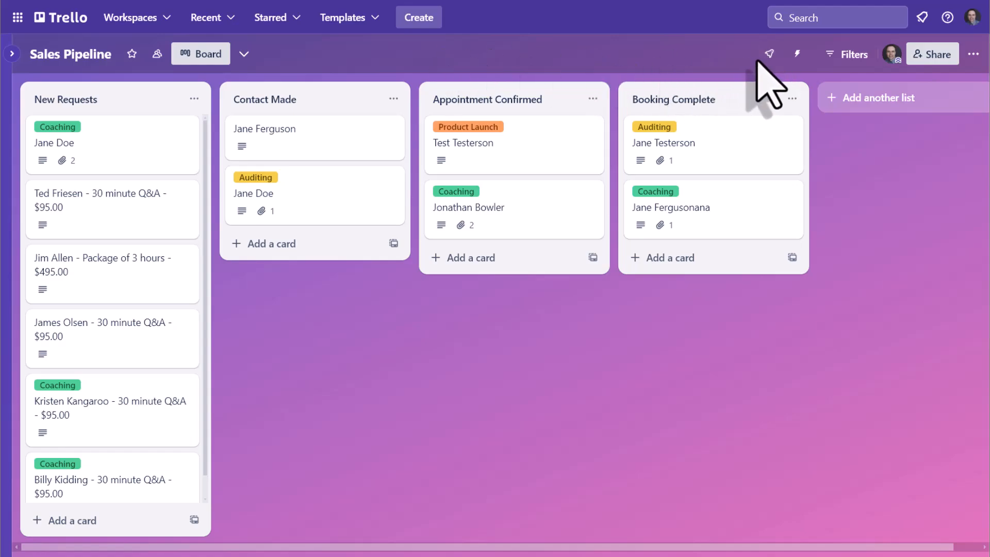
Step: Search the Power-Ups directory for 'drive', add Google Drive, and close the directory
left_click(769, 54)
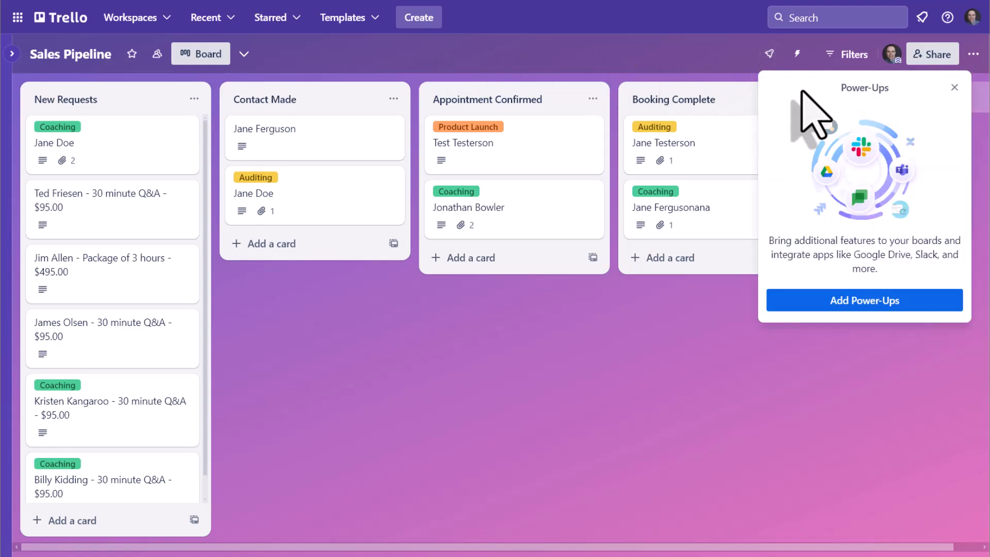
left_click(864, 300)
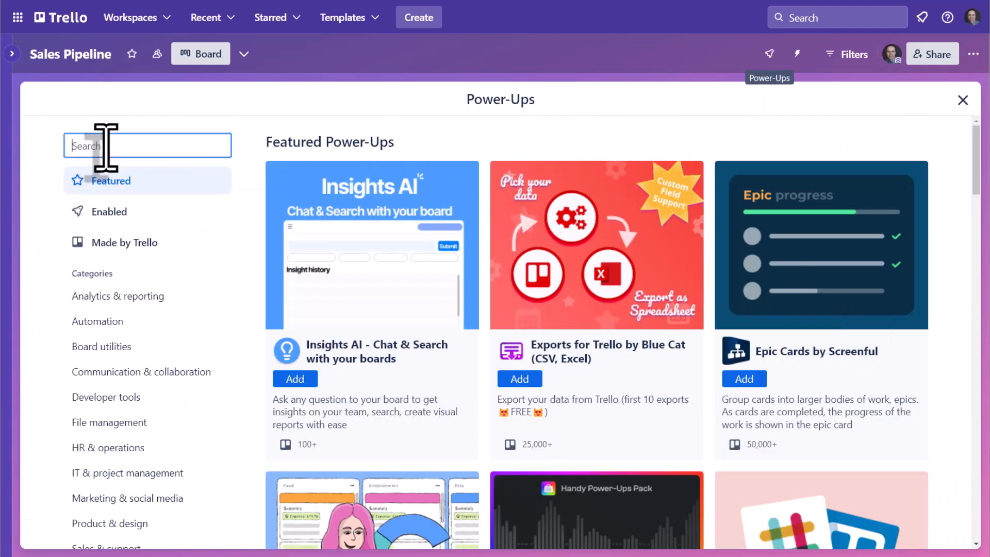
type("drive")
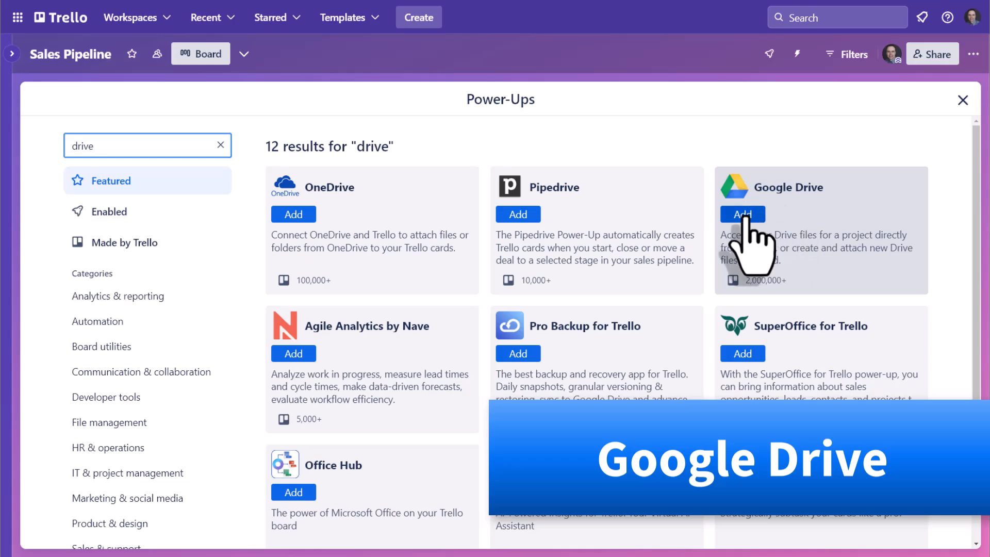
left_click(743, 214)
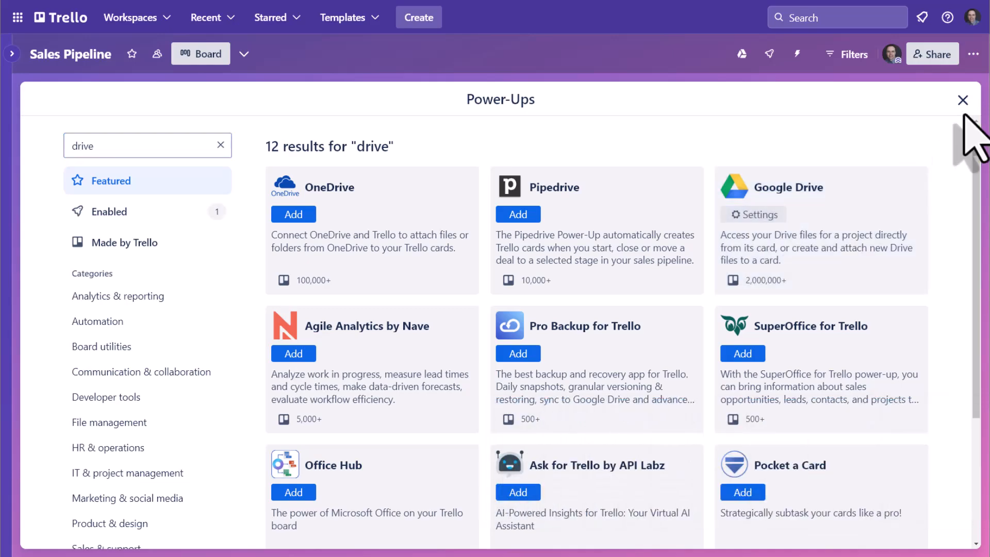
left_click(962, 99)
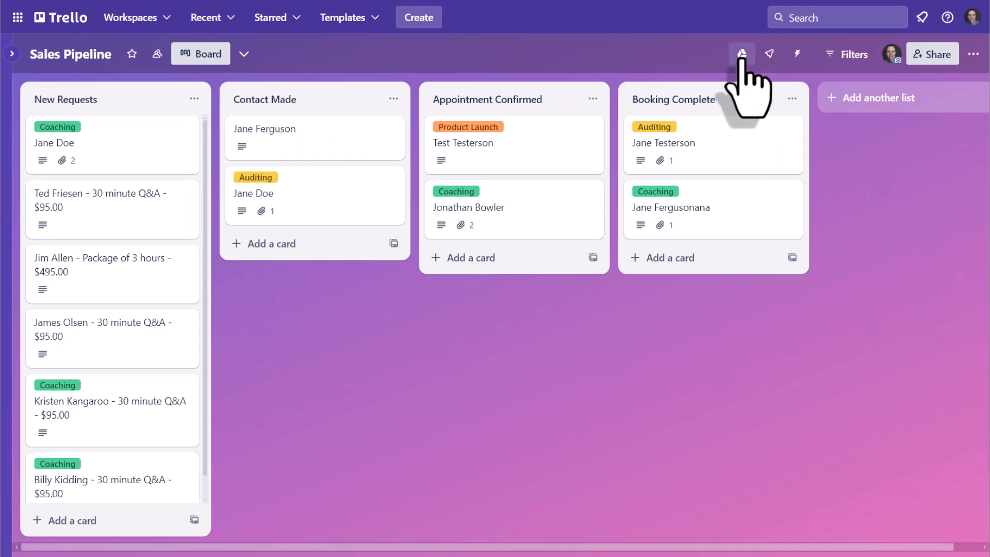
mouse_move(743, 53)
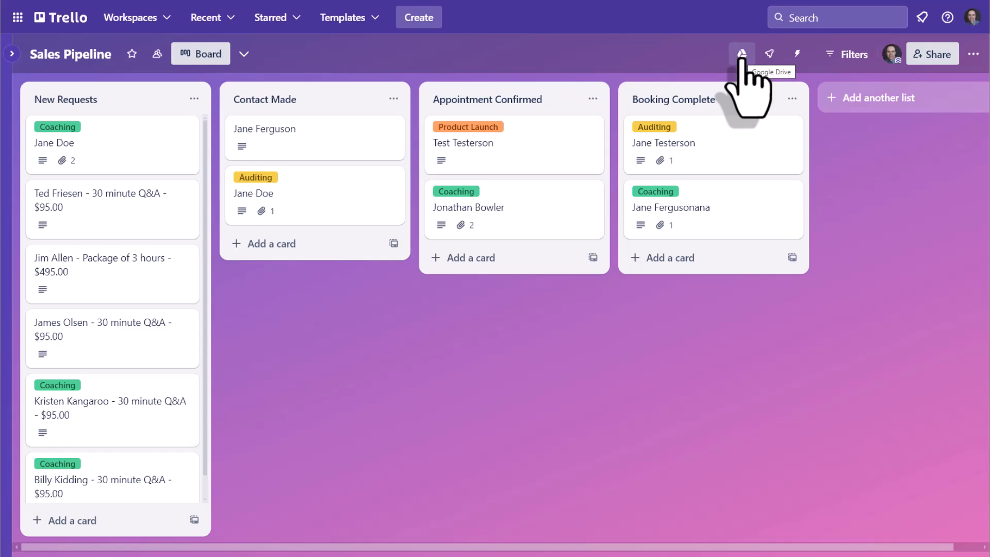
left_click(742, 54)
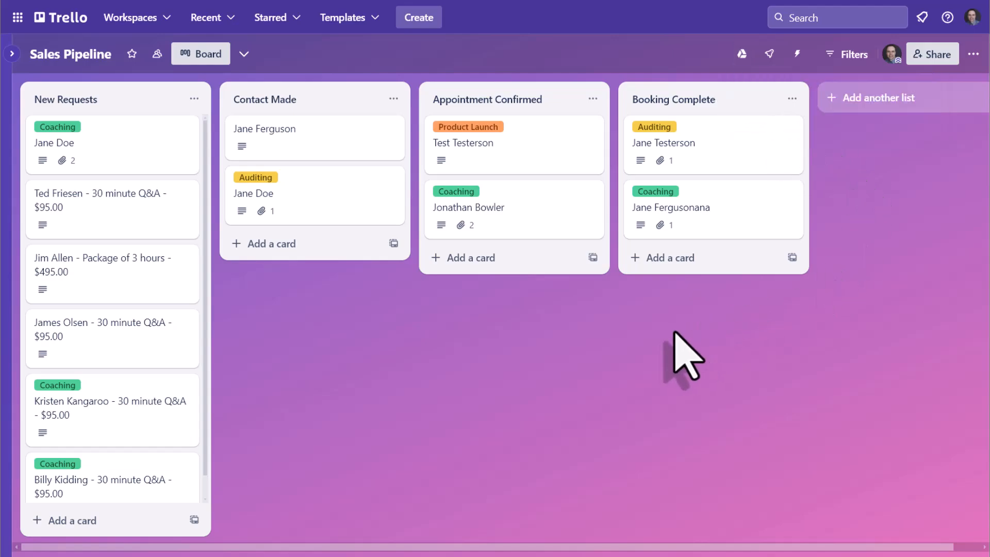
mouse_move(314, 137)
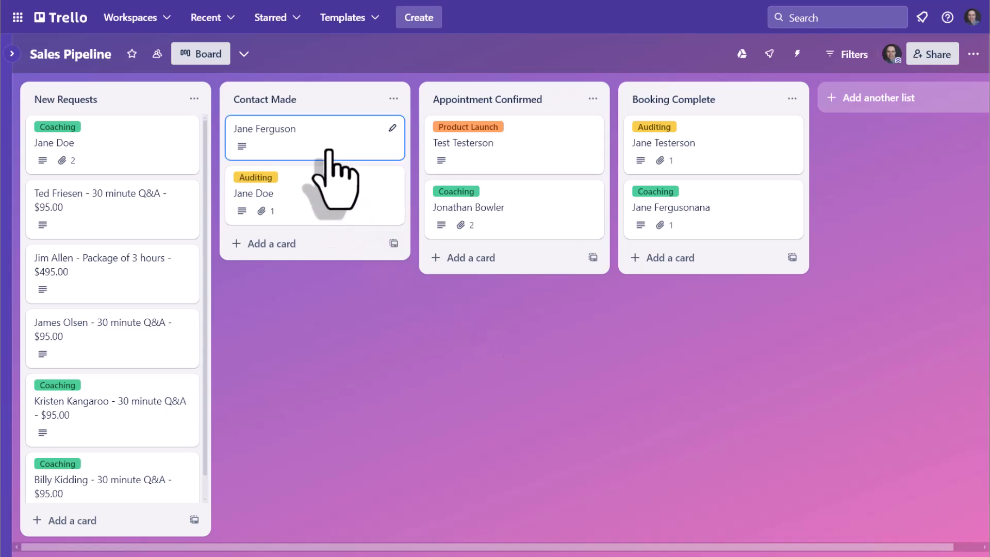
left_click(265, 129)
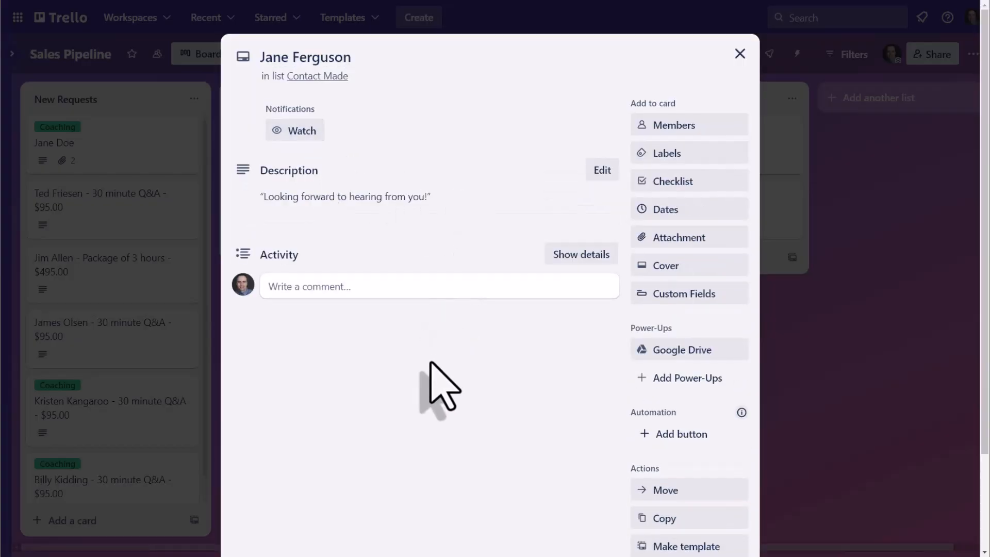
mouse_move(689, 236)
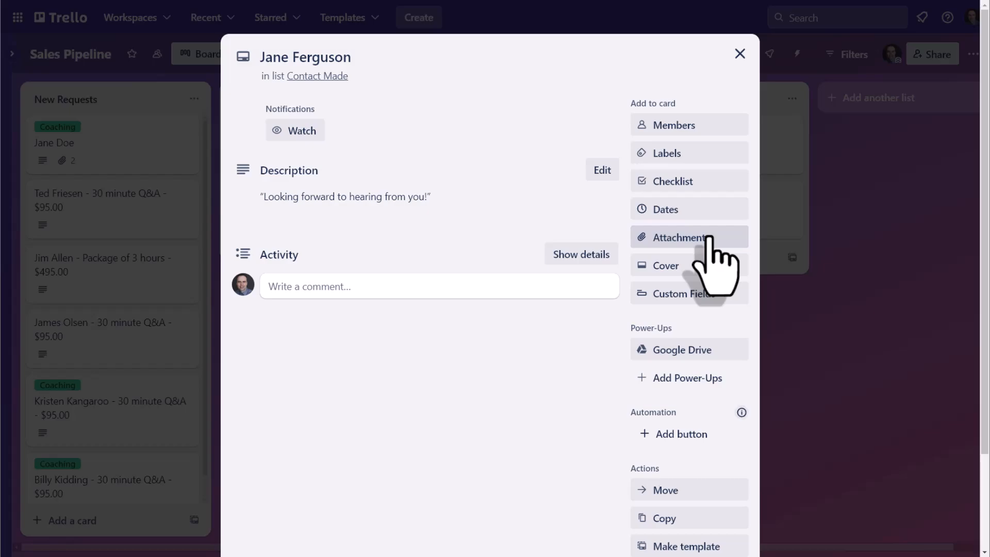
mouse_move(733, 265)
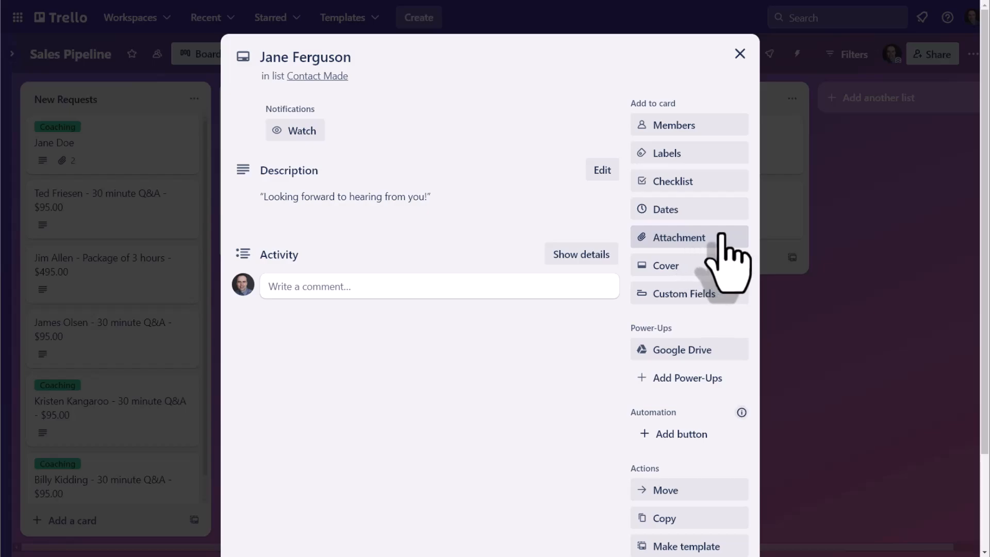
mouse_move(717, 354)
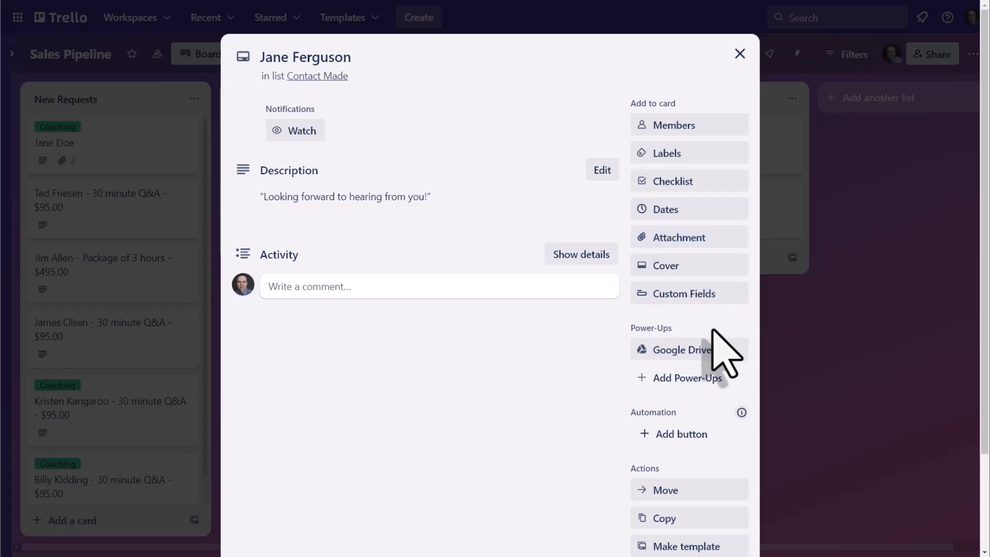
mouse_move(682, 360)
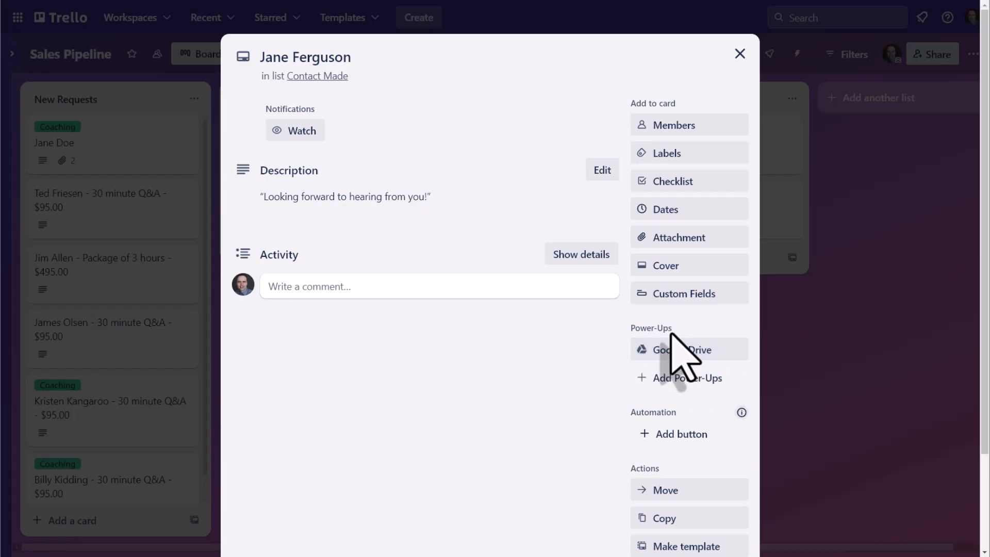
mouse_move(723, 379)
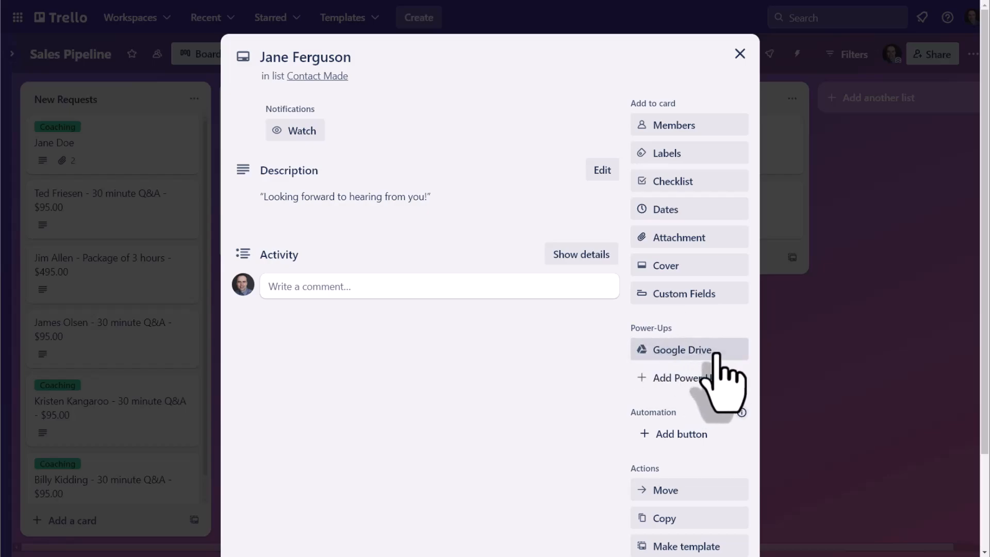
mouse_move(764, 379)
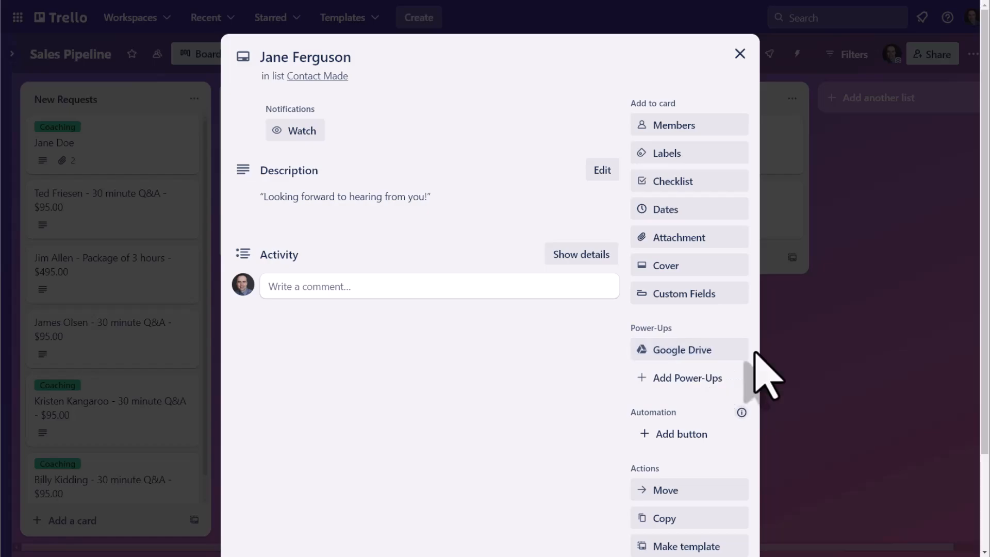
left_click(681, 349)
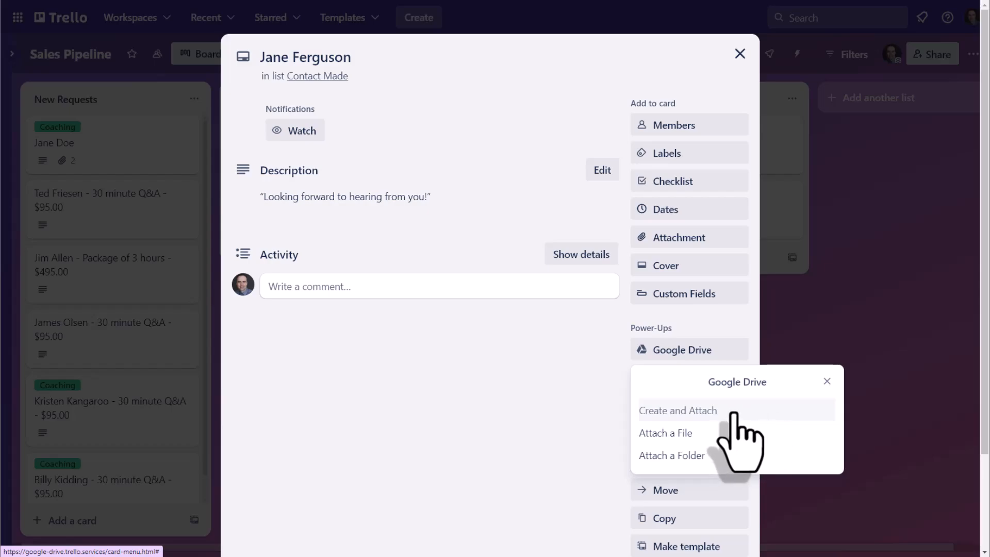
mouse_move(751, 439)
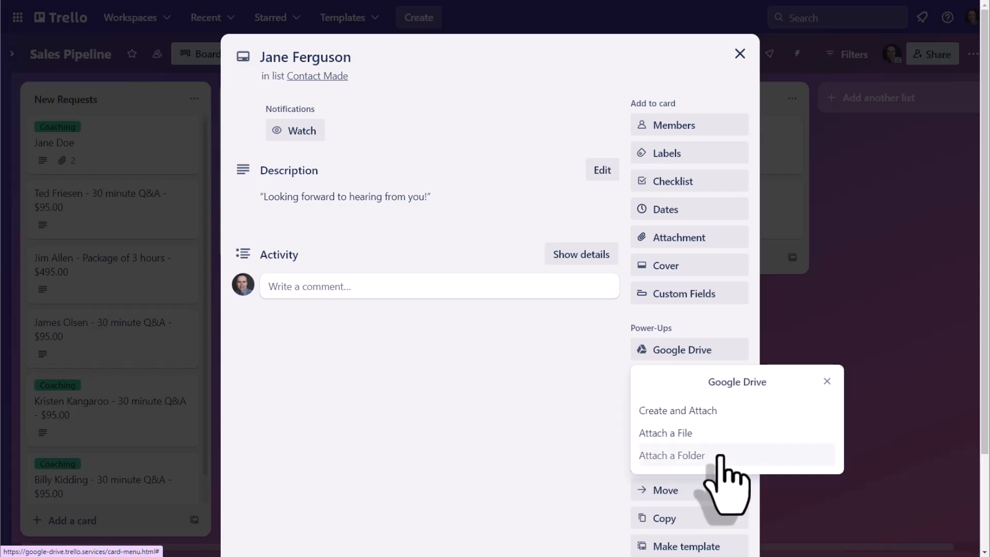
mouse_move(726, 429)
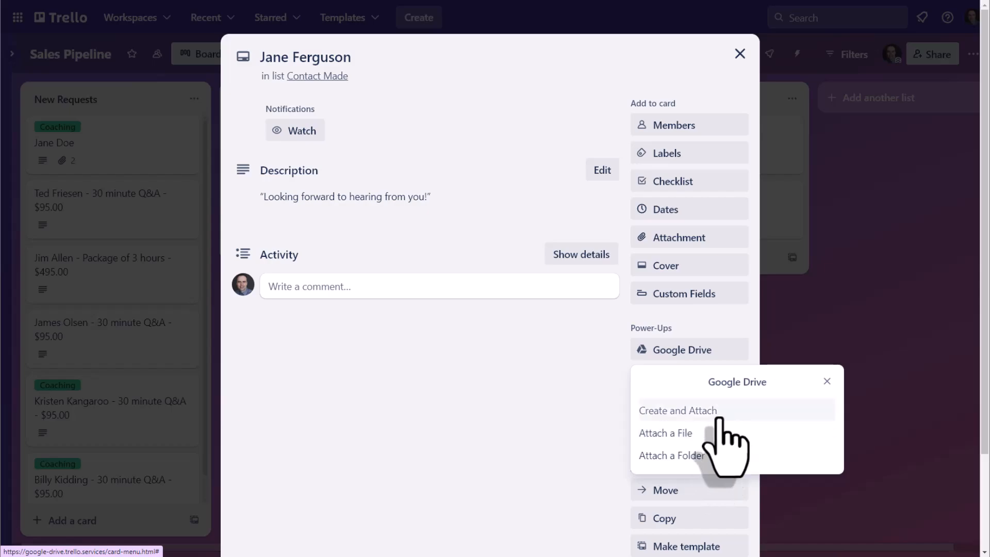
Step: Create a new Google Document from the Drive Power-Up and attach it to the card
left_click(677, 410)
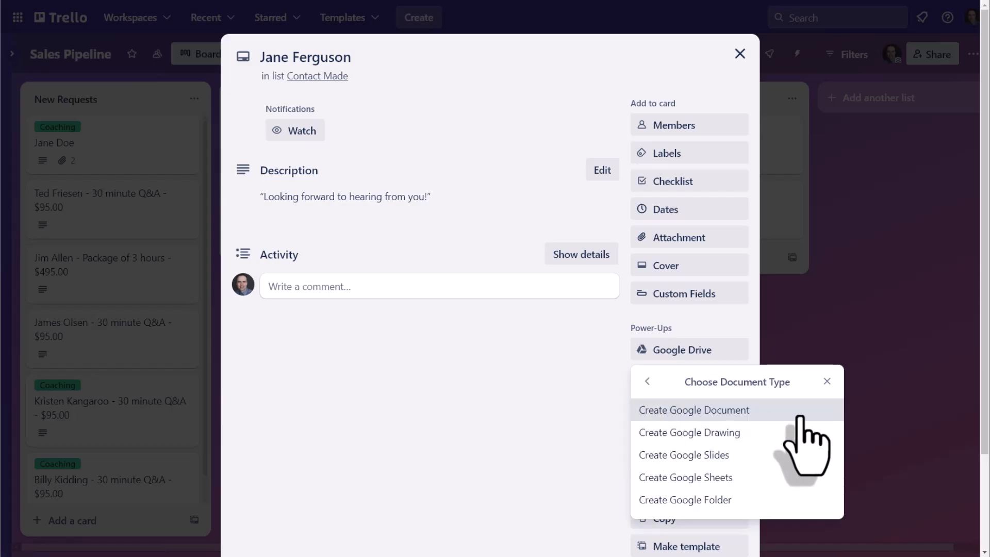
mouse_move(765, 435)
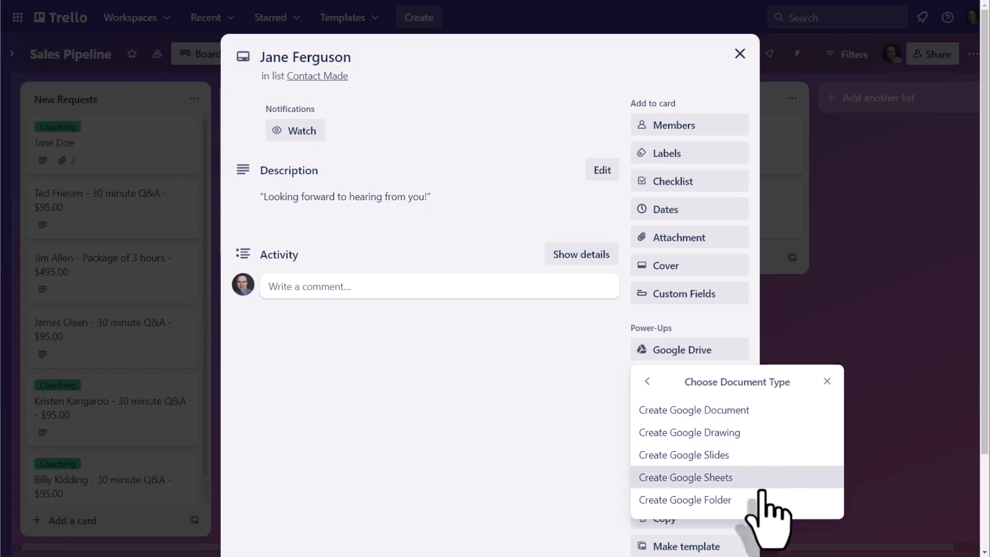
mouse_move(686, 500)
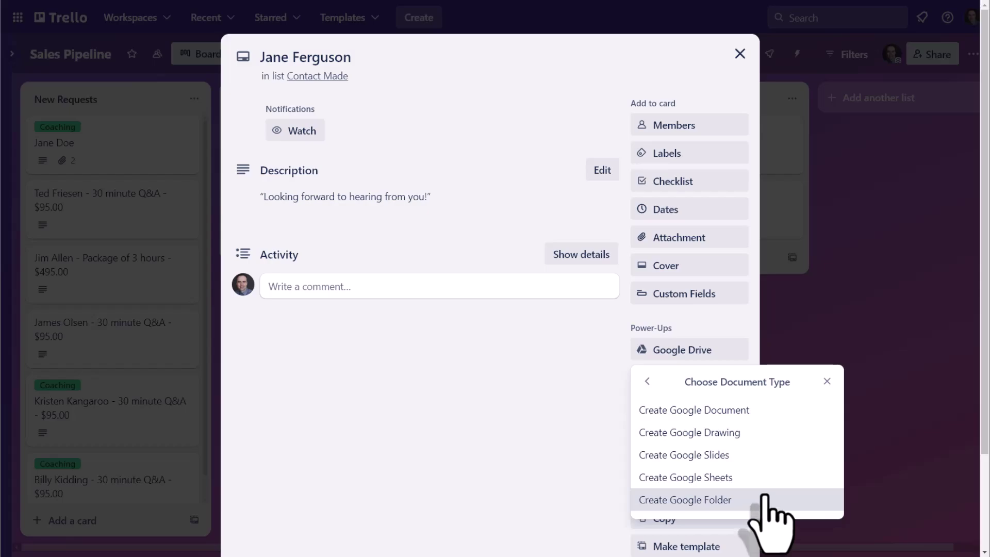
mouse_move(695, 410)
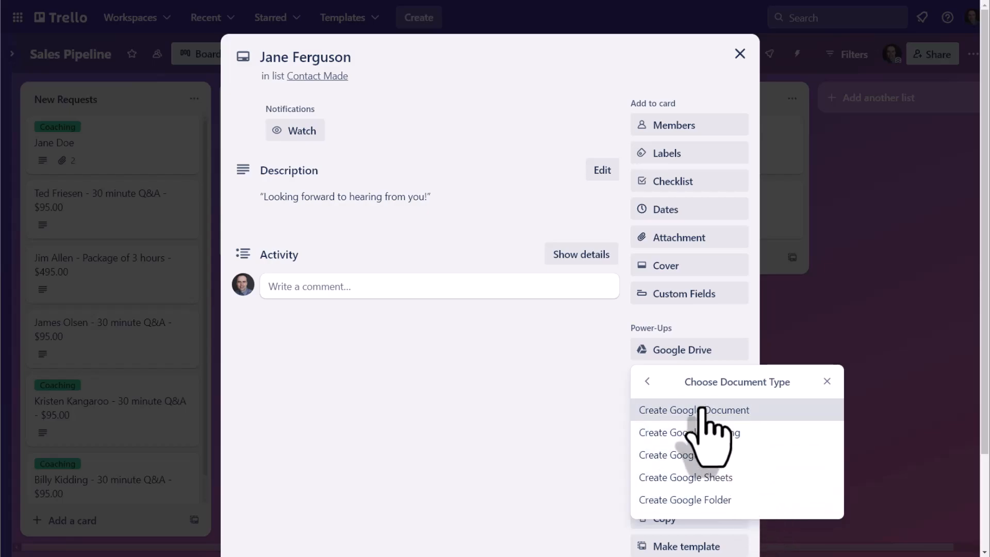
left_click(695, 410)
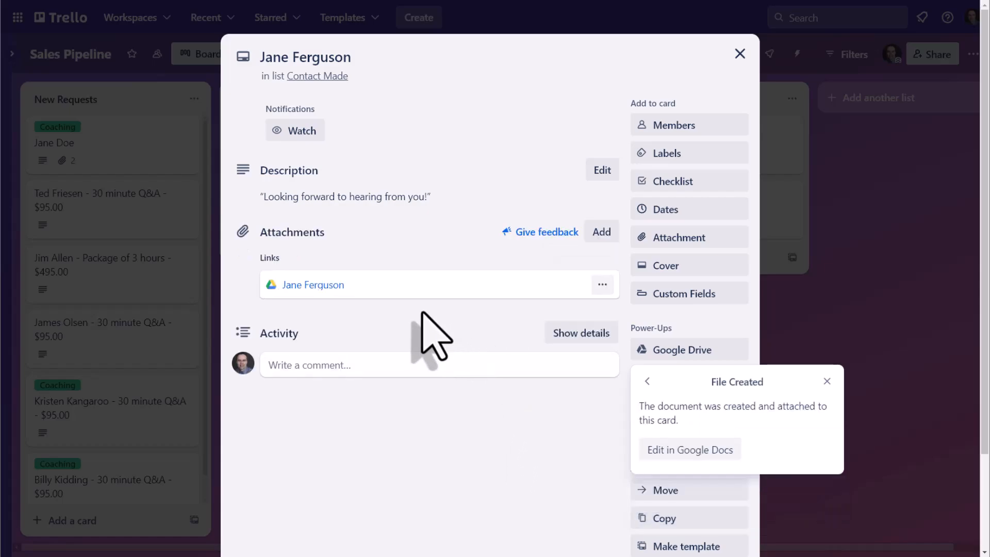
mouse_move(381, 284)
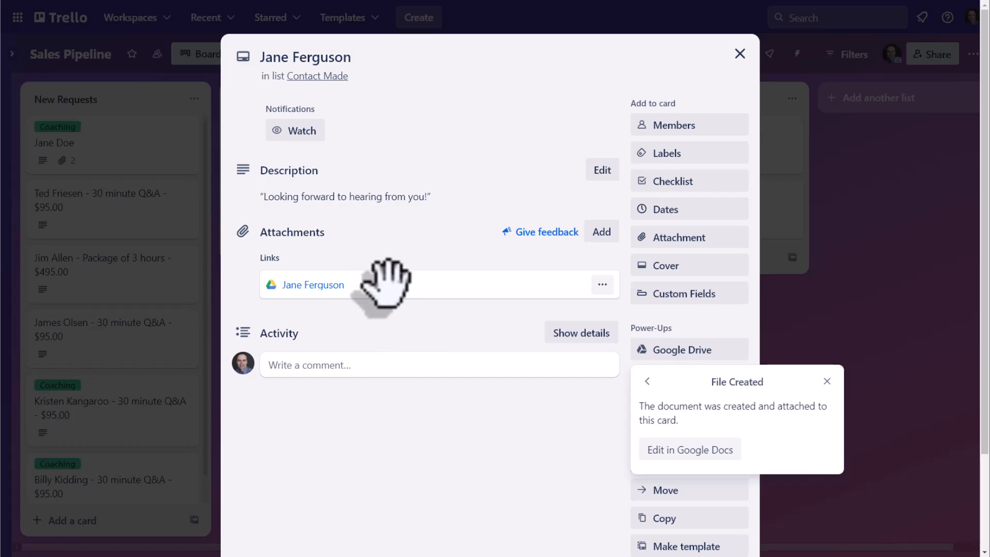
mouse_move(346, 69)
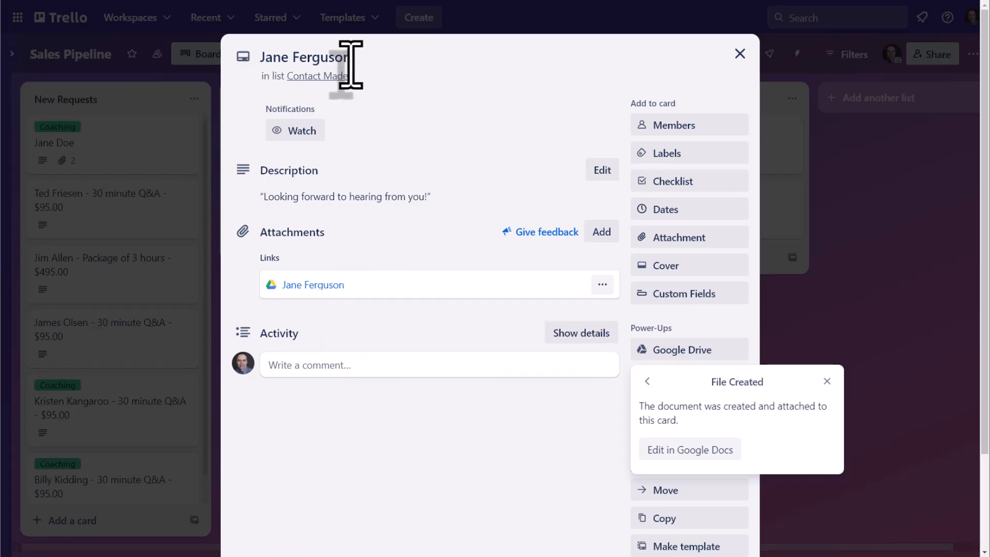
mouse_move(341, 278)
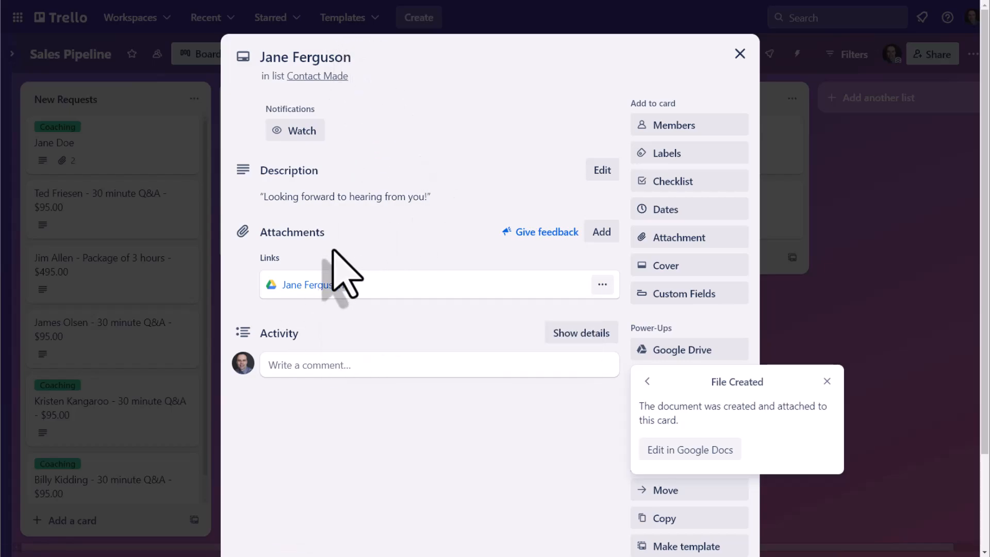
mouse_move(328, 290)
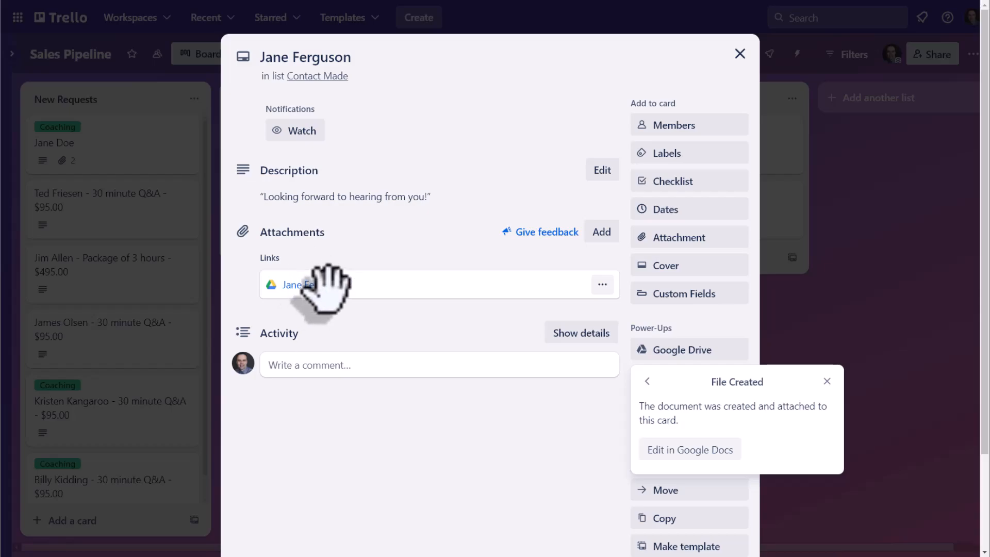
mouse_move(313, 285)
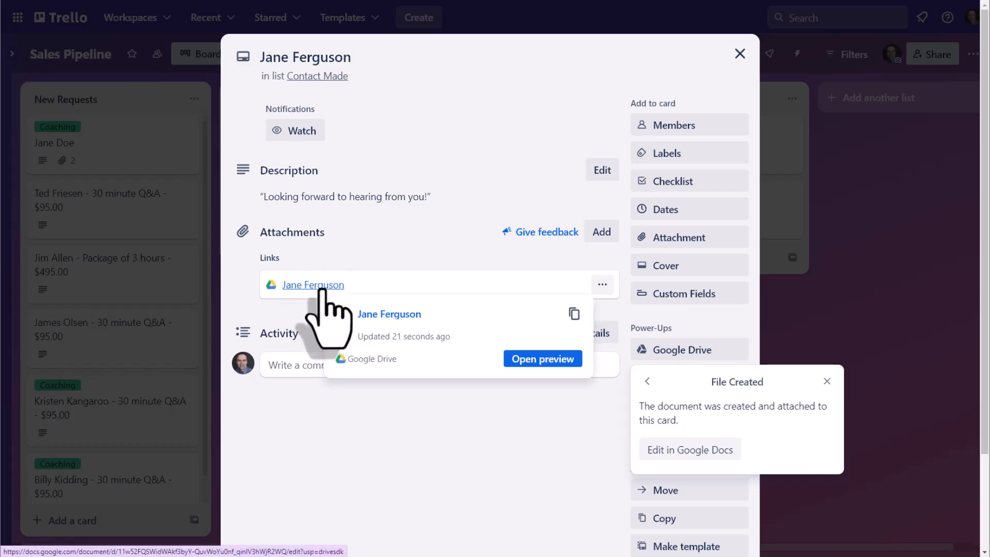
mouse_move(357, 62)
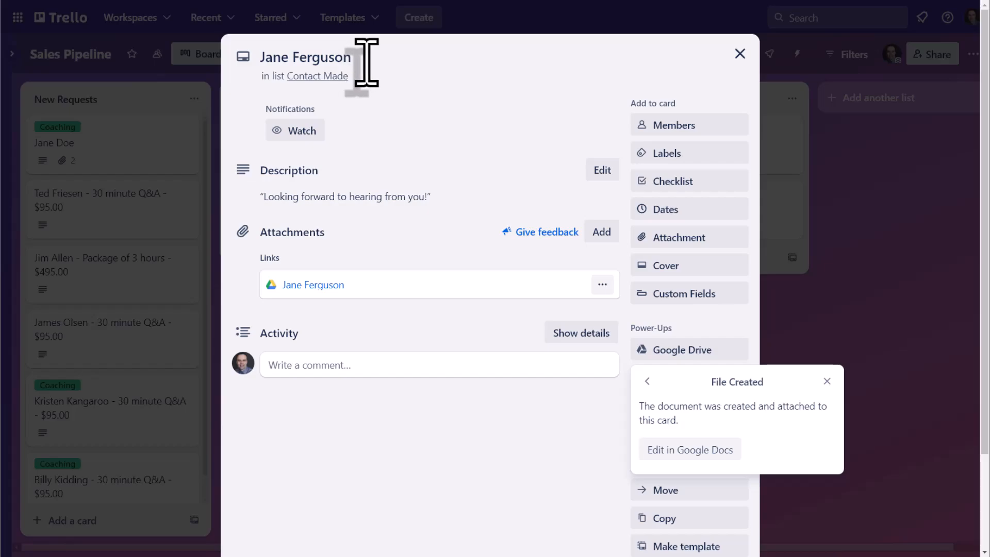
mouse_move(487, 240)
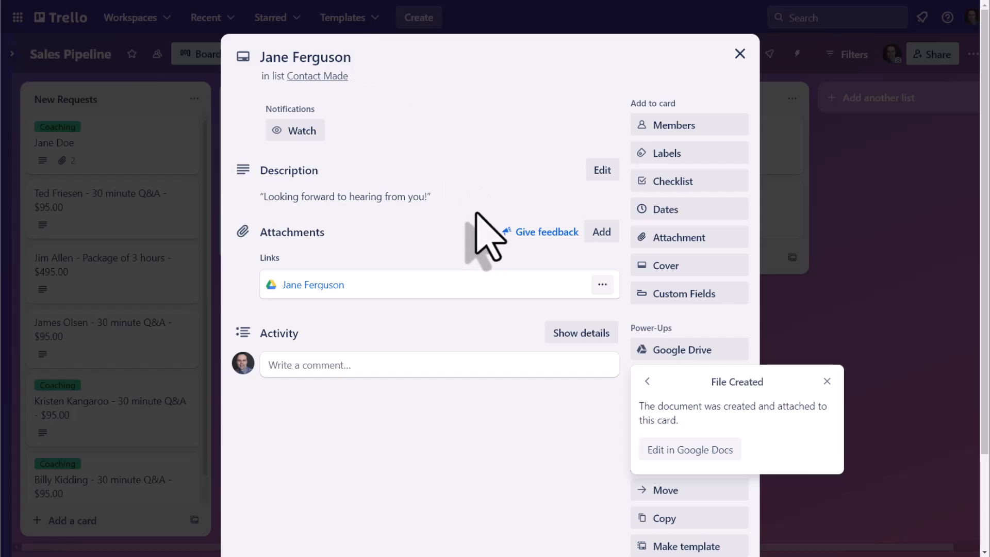
left_click(601, 284)
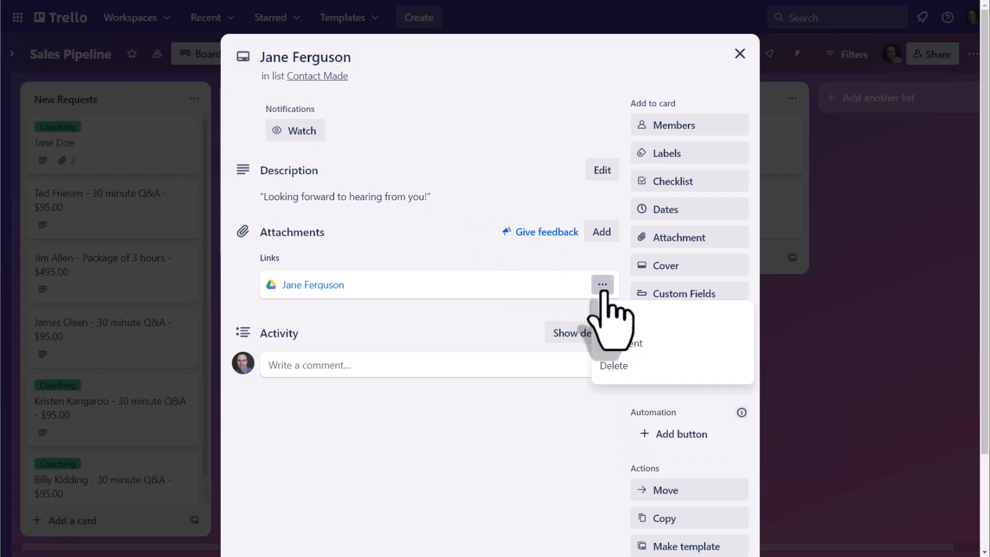
mouse_move(613, 360)
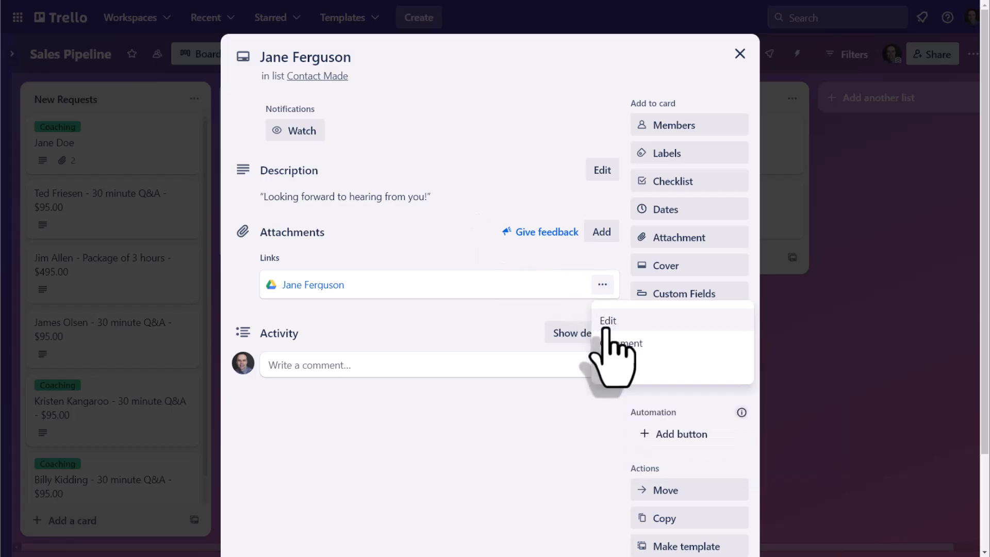
left_click(608, 320)
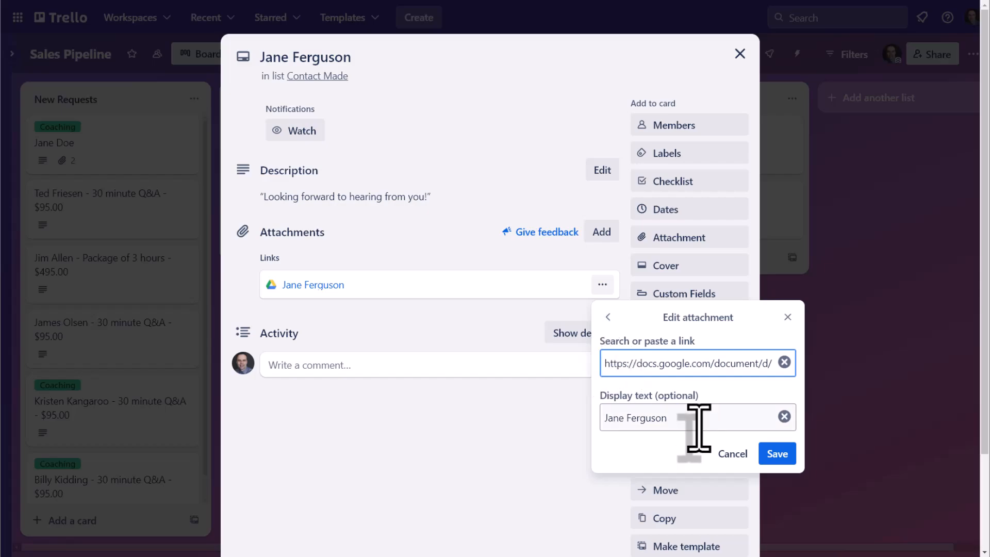
type("Me")
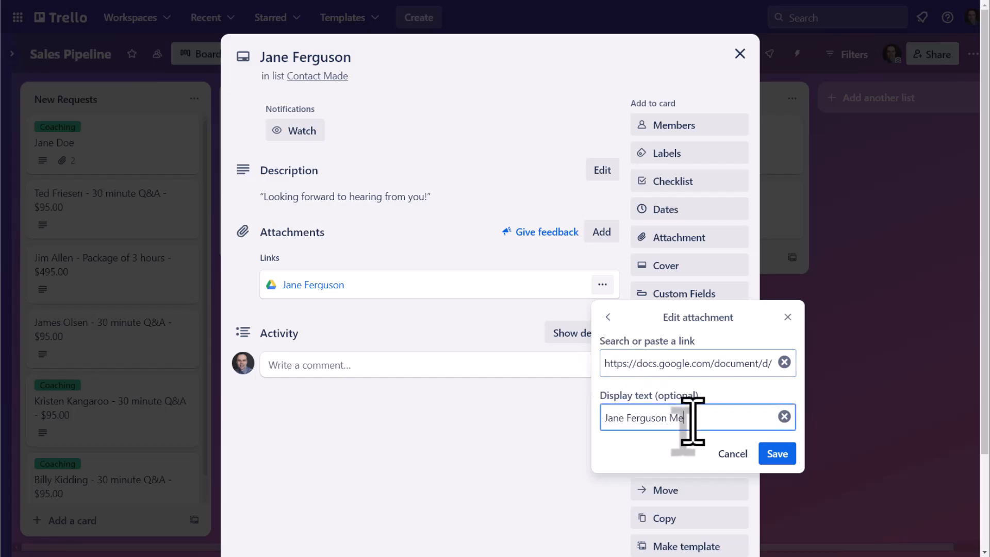
type("eting Notes")
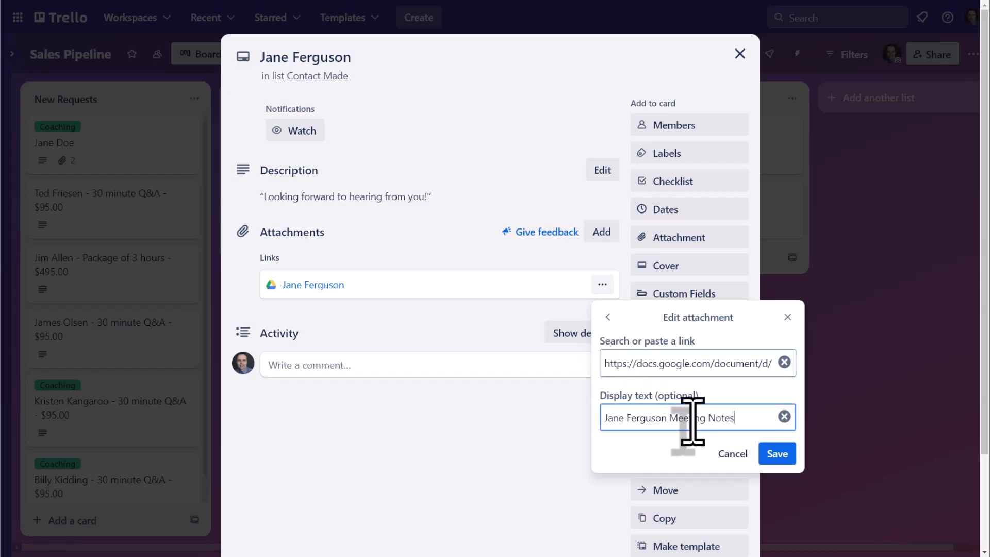
left_click(777, 453)
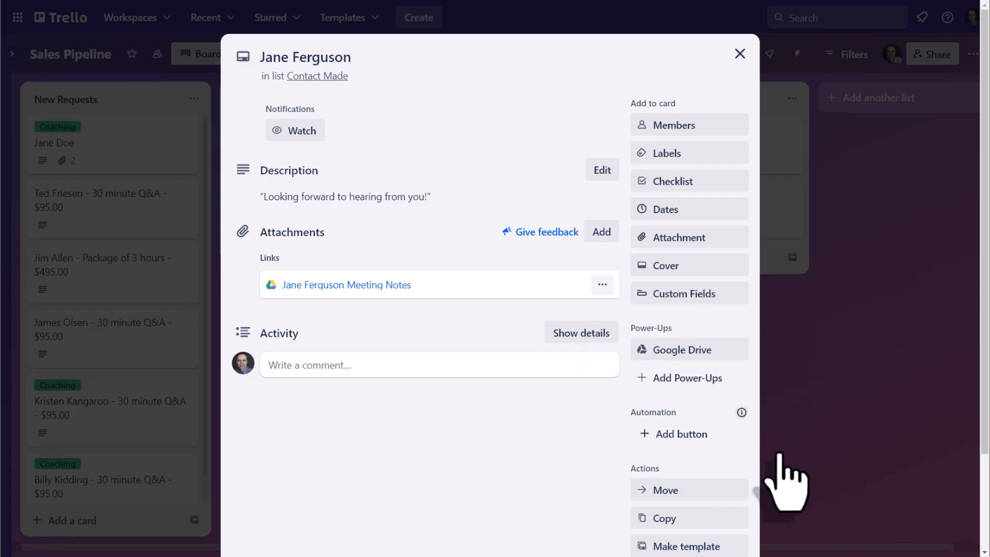
mouse_move(404, 347)
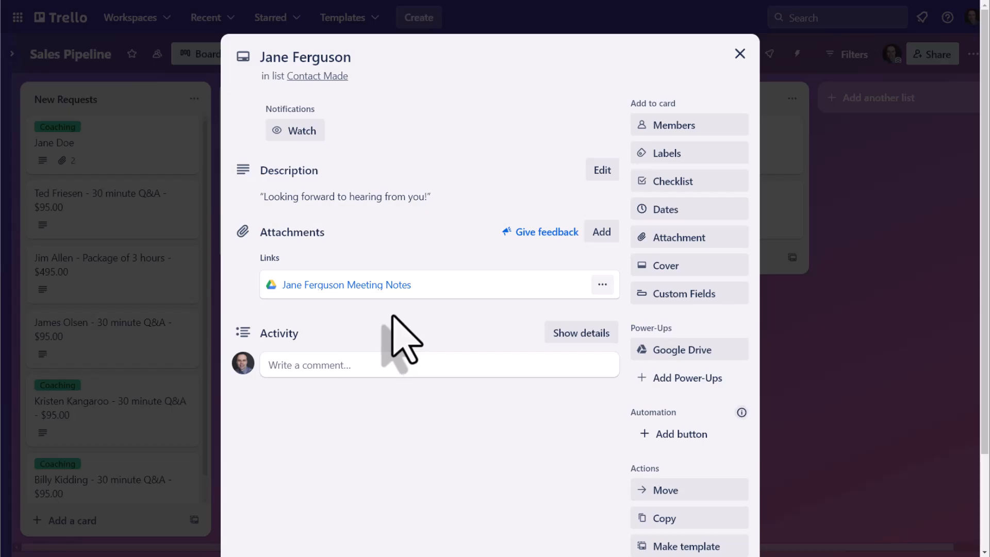
left_click(347, 285)
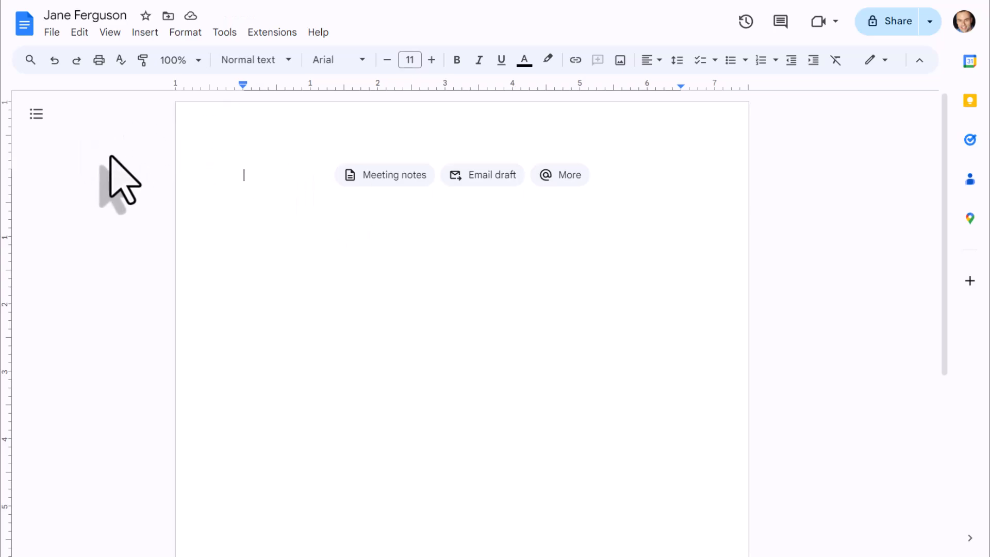
mouse_move(345, 232)
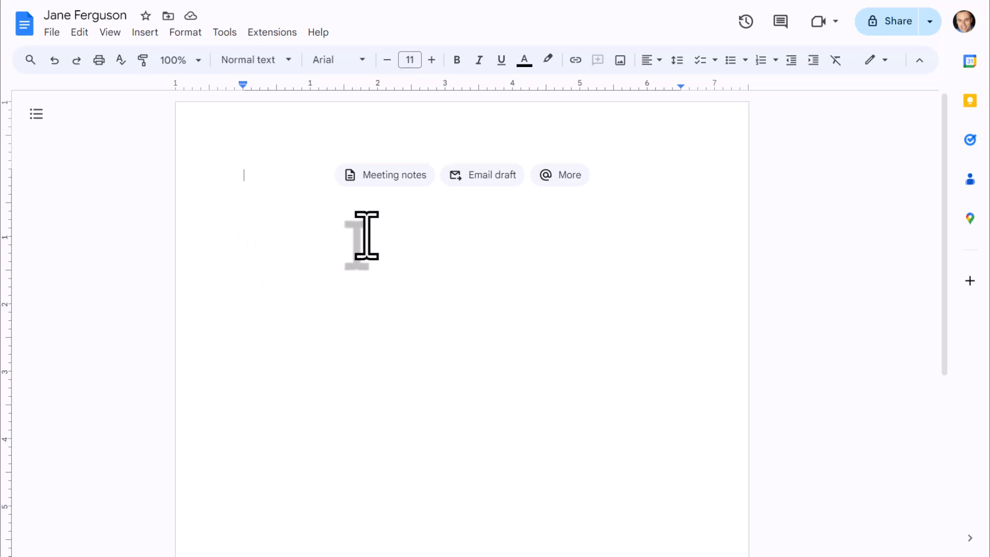
mouse_move(323, 273)
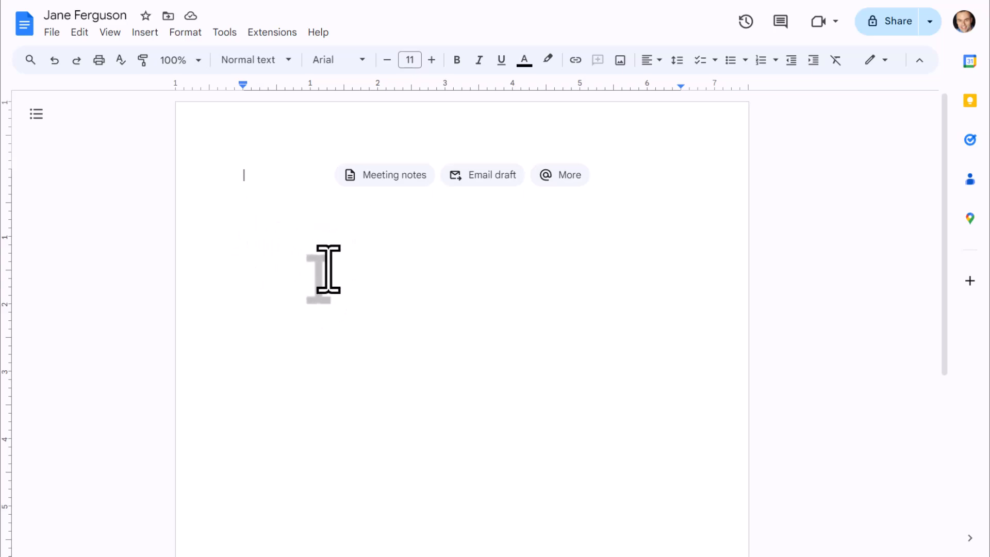
mouse_move(57, 28)
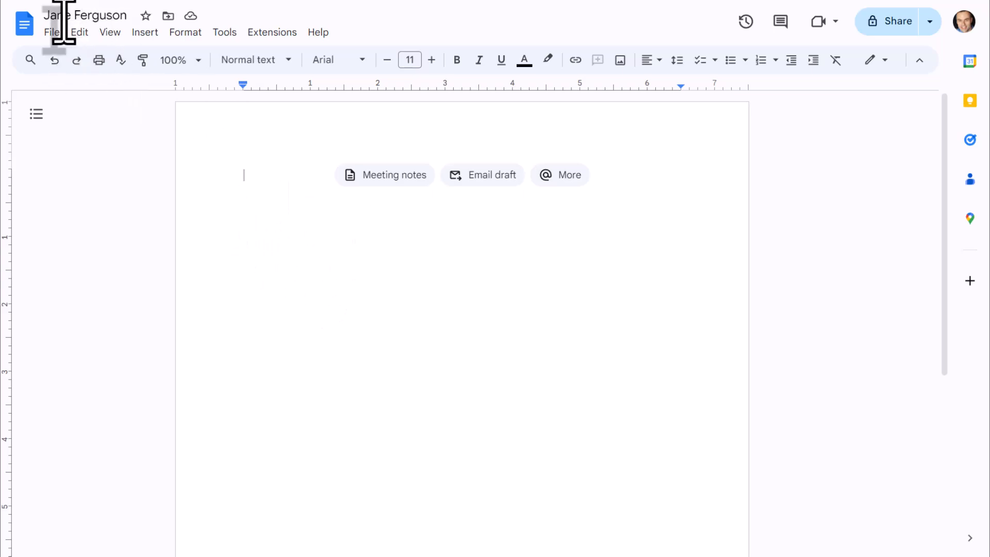
mouse_move(330, 281)
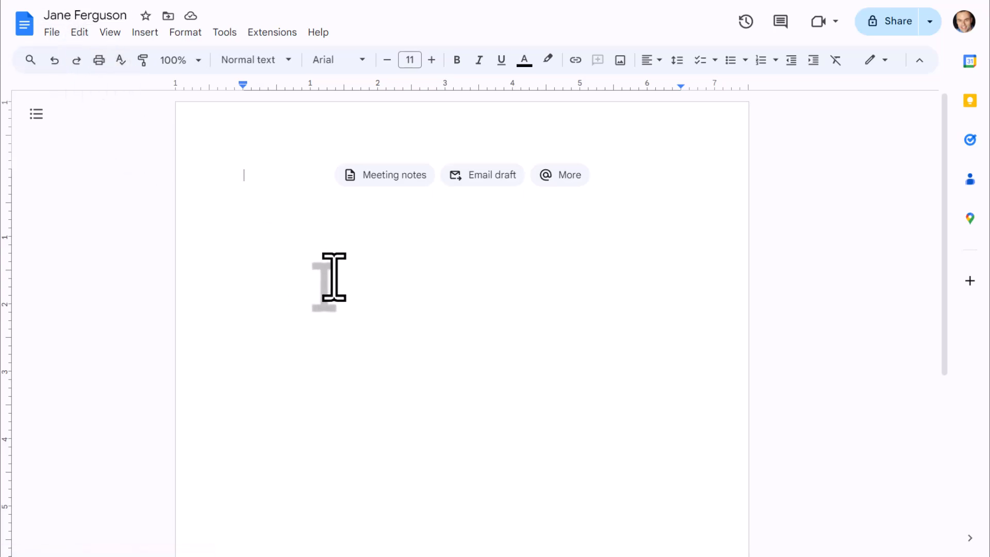
mouse_move(377, 248)
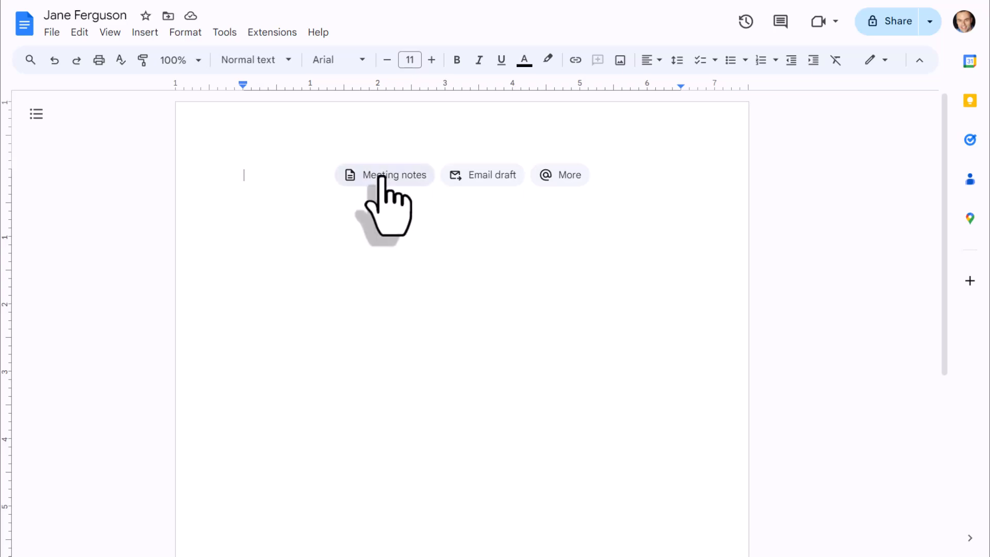
left_click(384, 175)
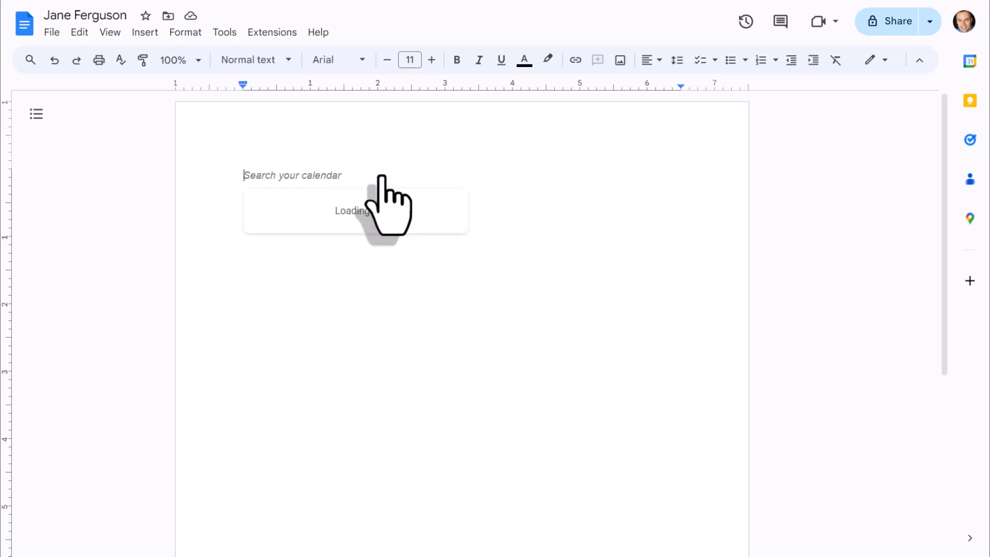
left_click(354, 211)
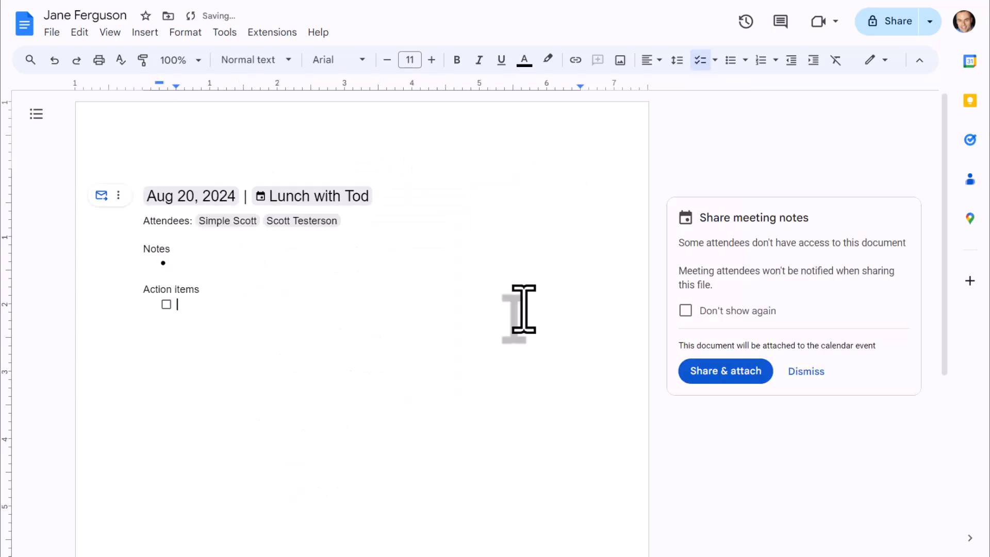
left_click(805, 372)
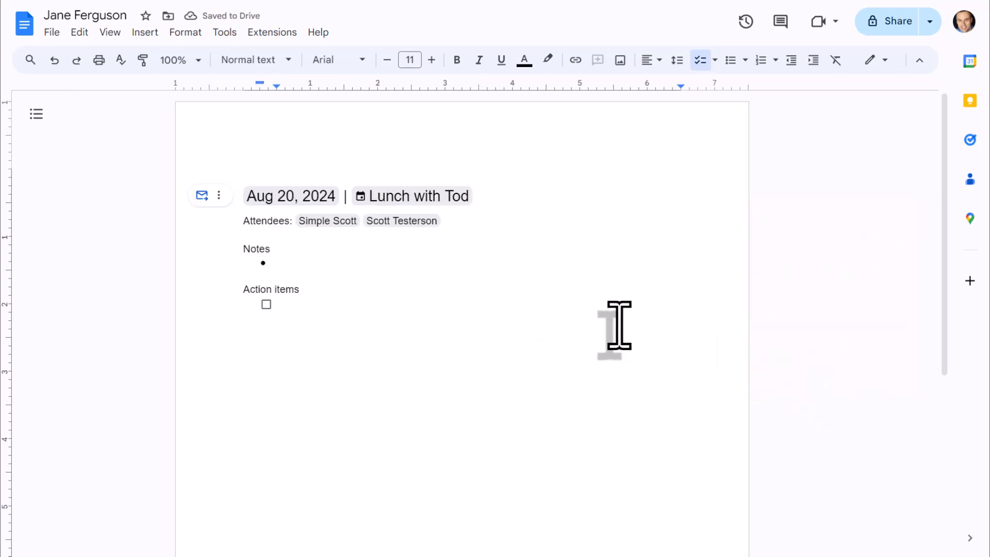
left_click(246, 319)
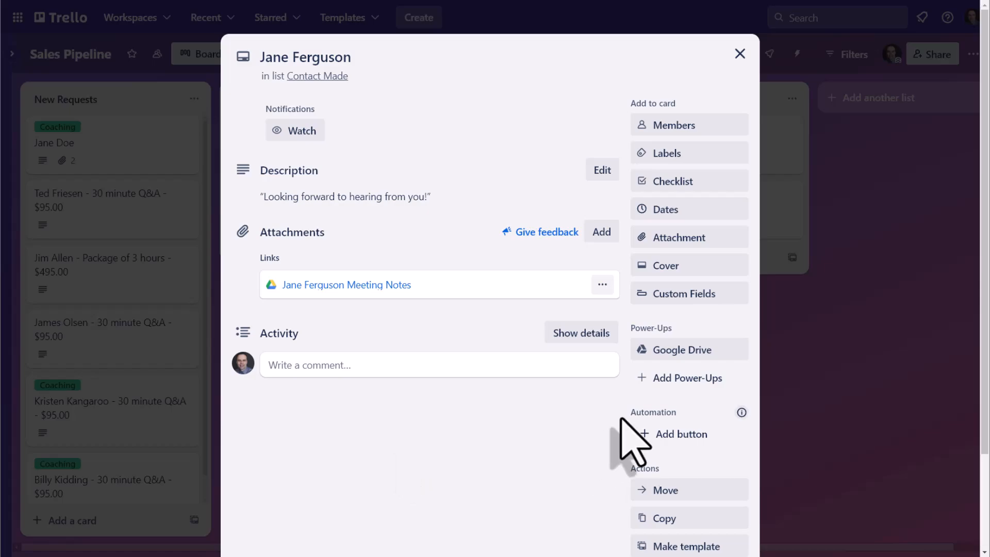
mouse_move(498, 436)
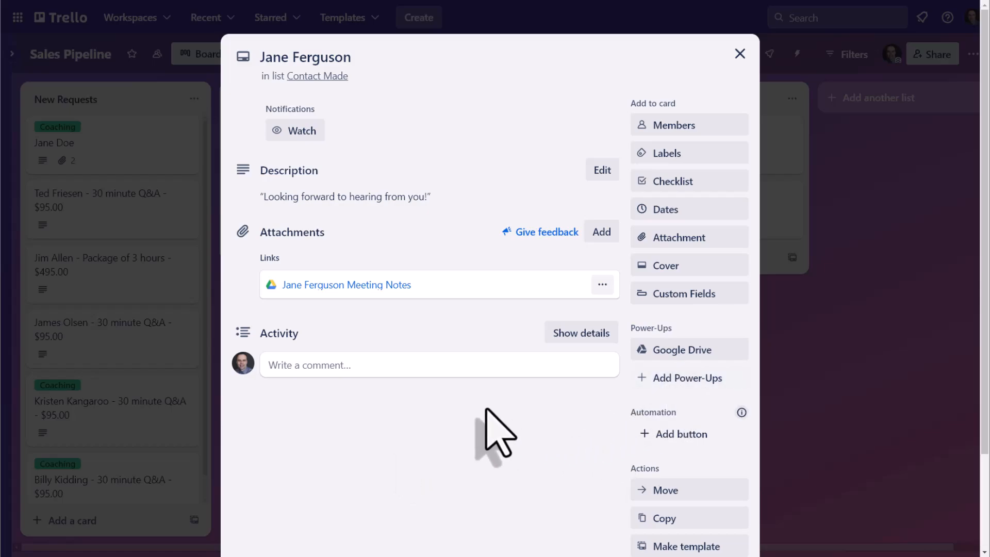
mouse_move(347, 284)
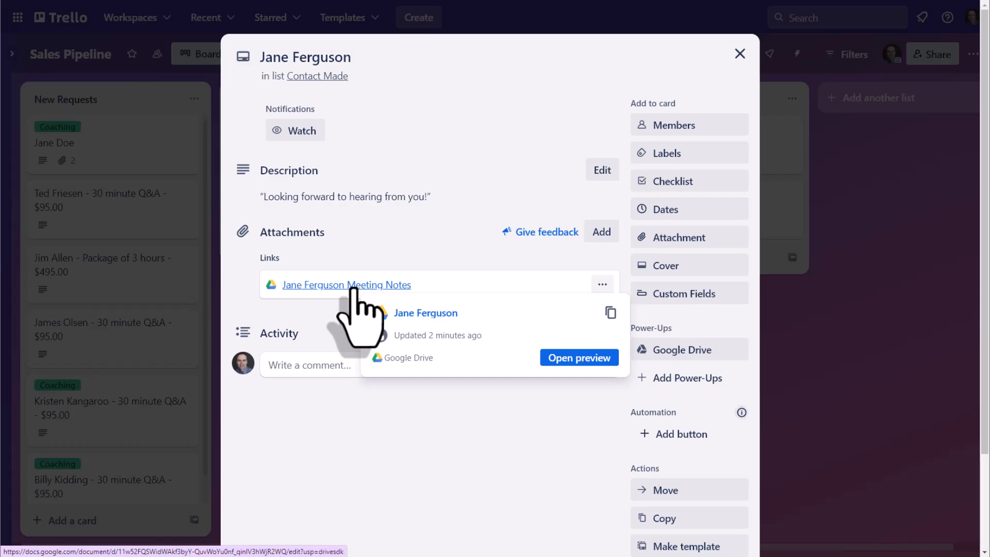
mouse_move(483, 376)
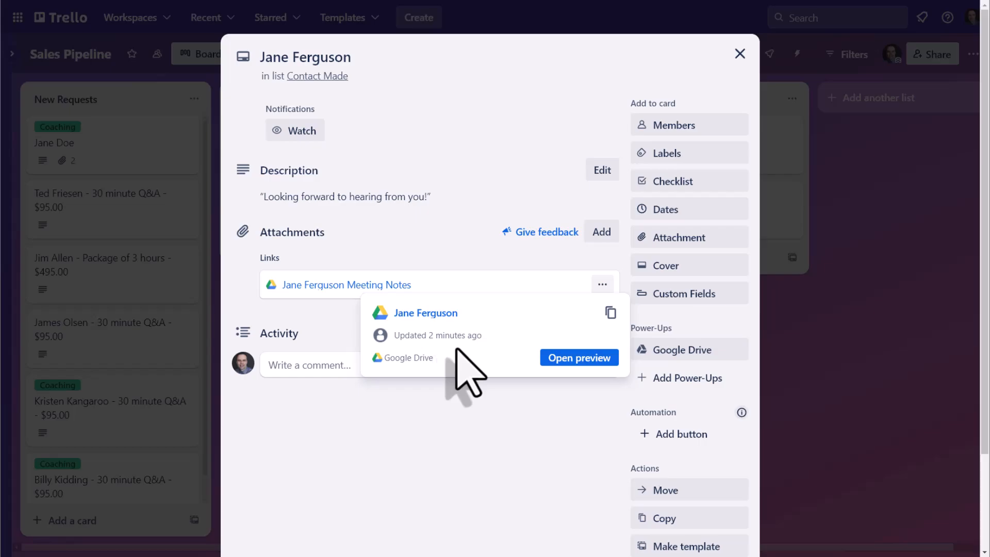
left_click(579, 357)
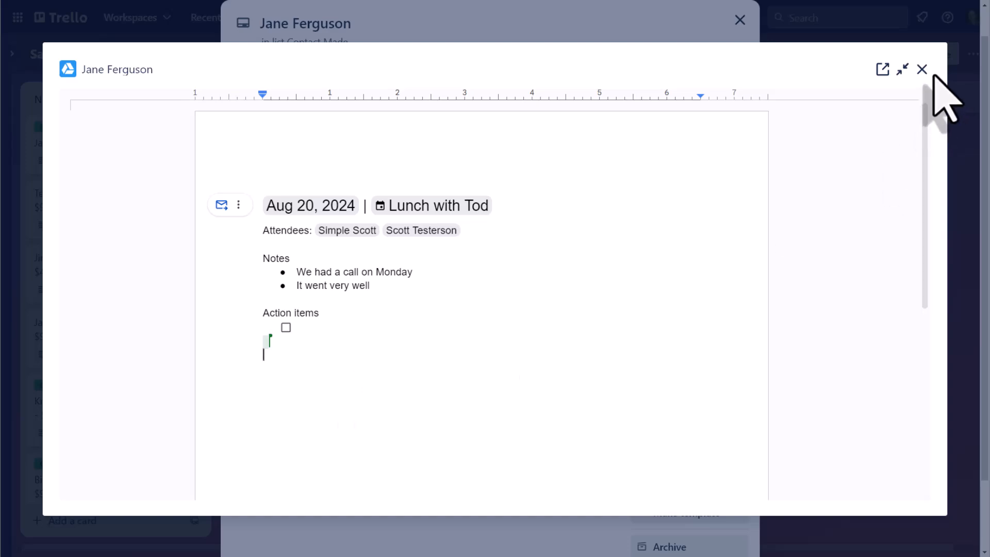
left_click(922, 70)
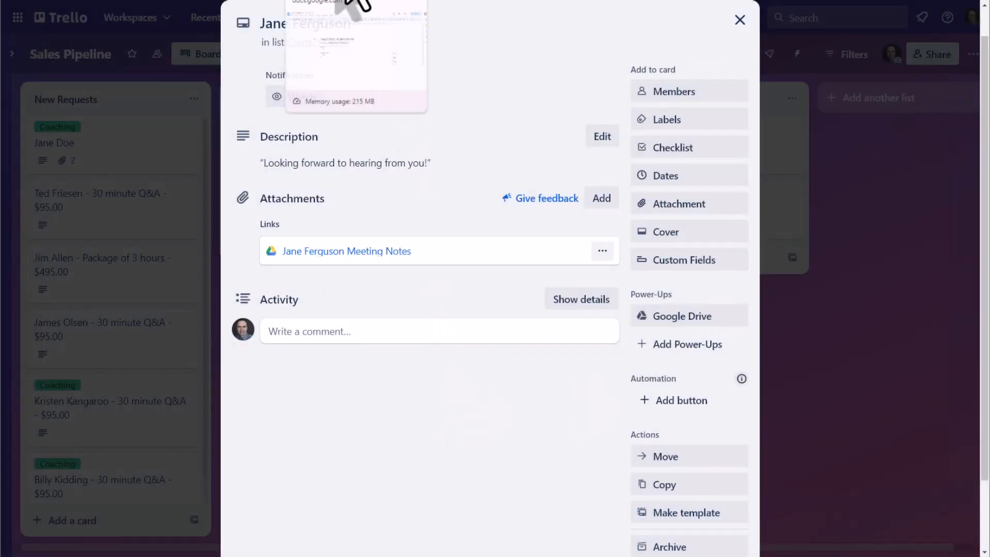
left_click(347, 250)
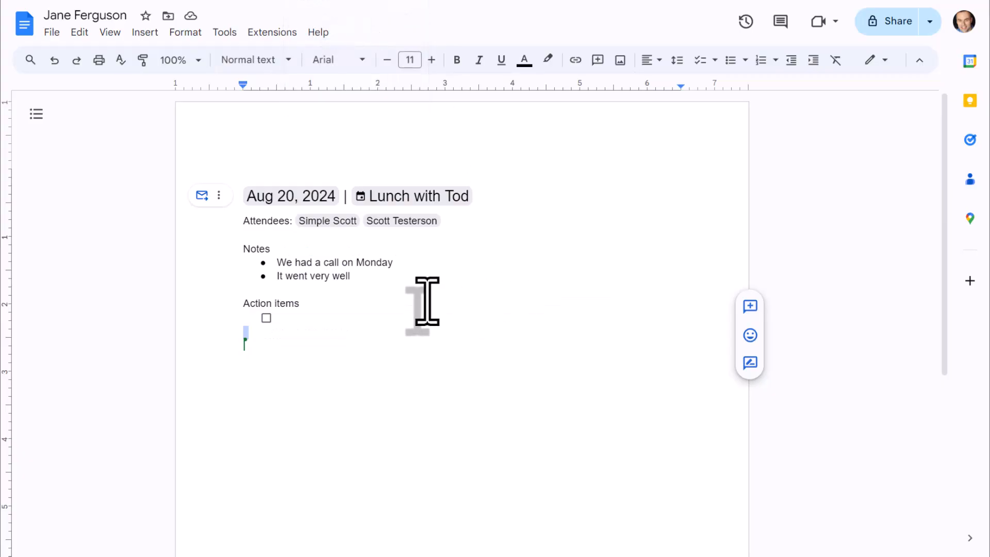
mouse_move(341, 284)
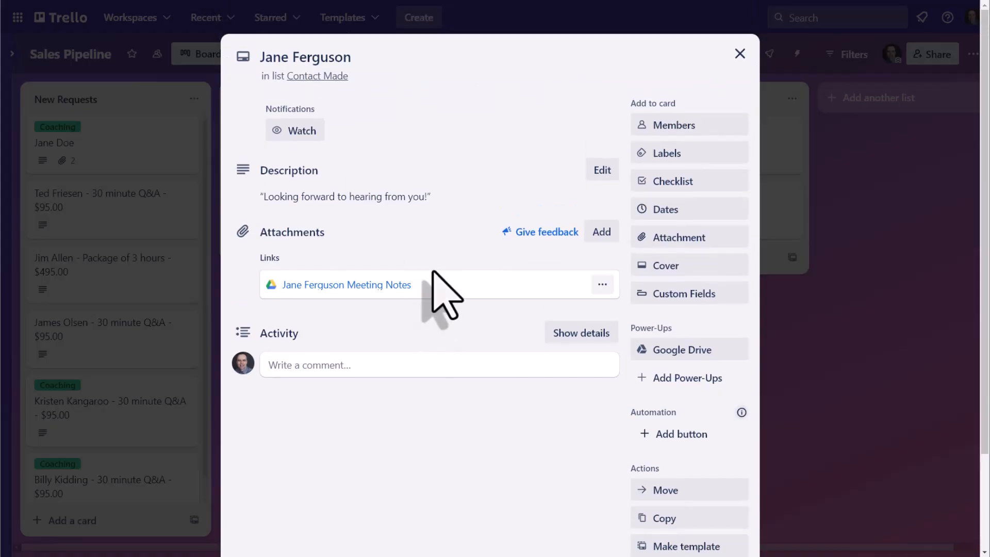
mouse_move(430, 284)
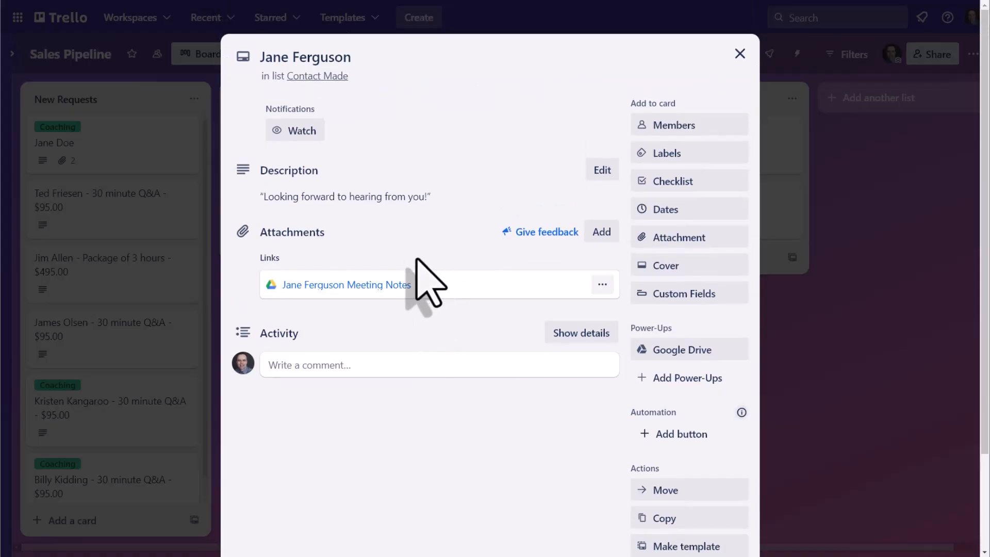
mouse_move(346, 285)
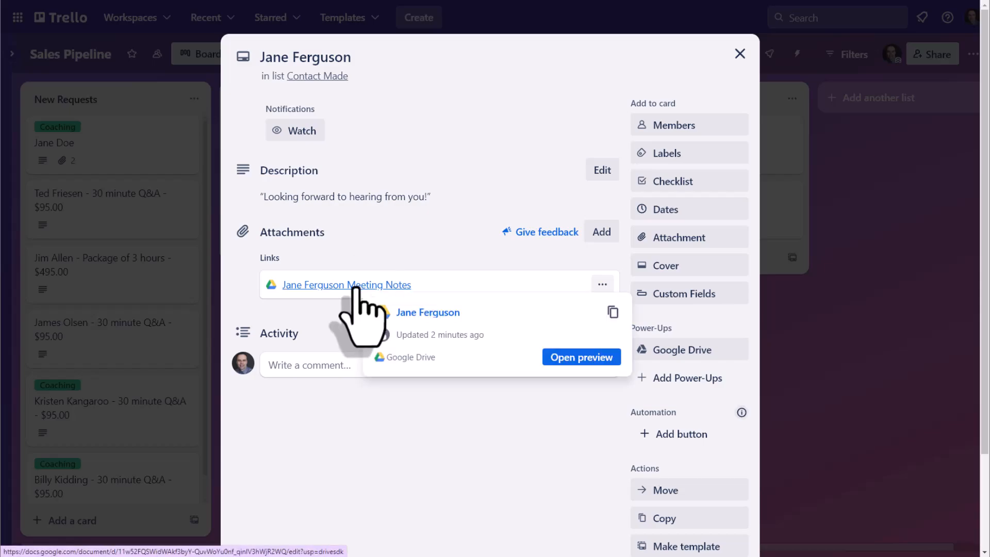
mouse_move(521, 350)
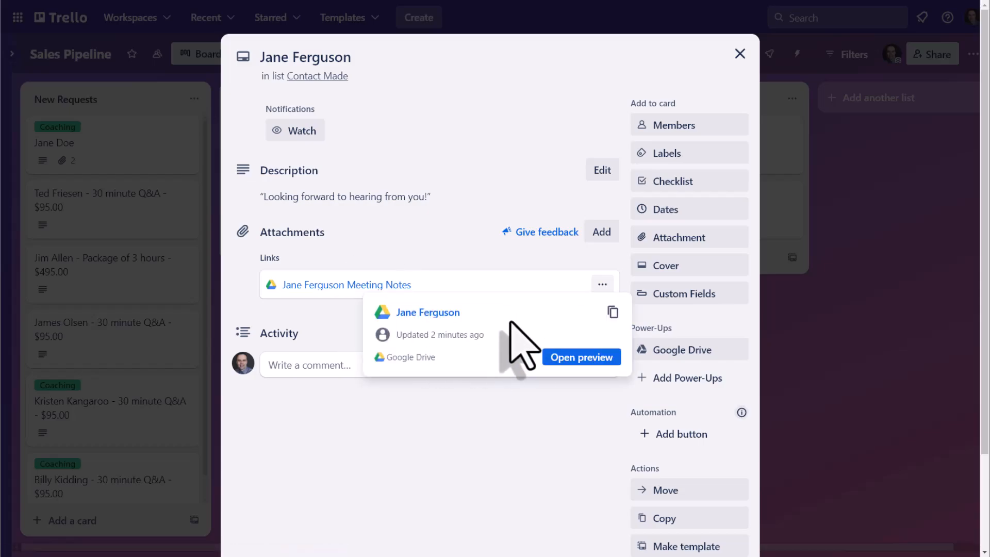
left_click(580, 357)
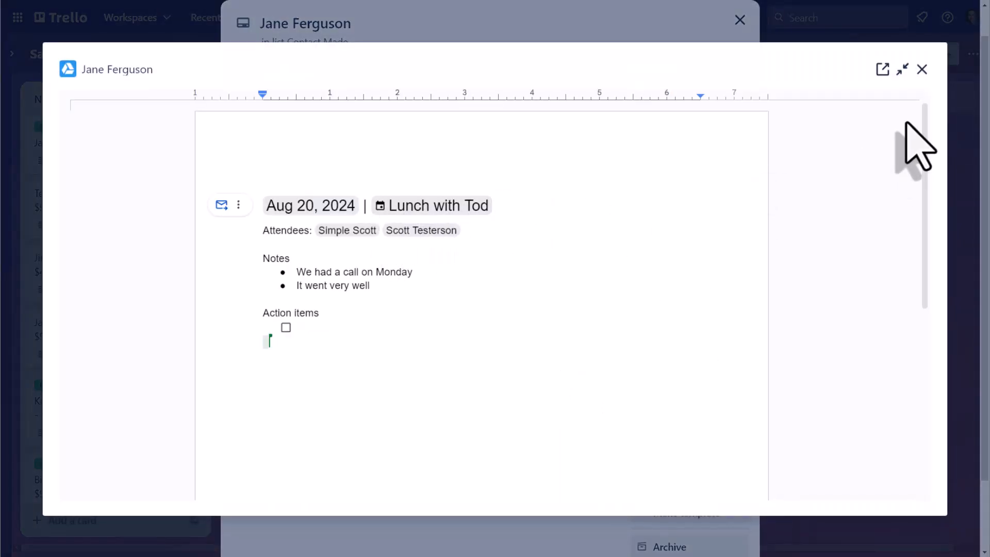
left_click(922, 70)
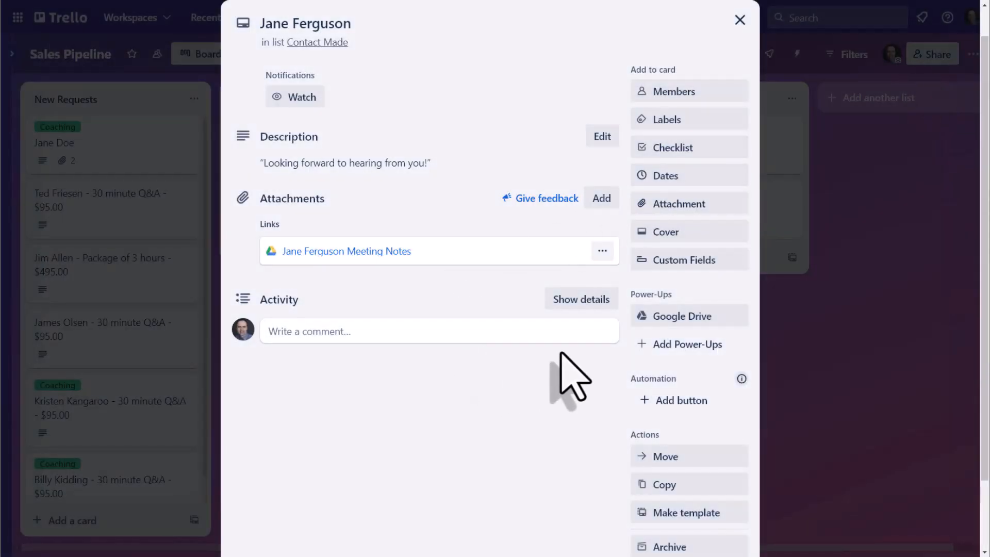
Step: Attach the Inventory C spreadsheet from Drive's Sample Files to the card
left_click(682, 316)
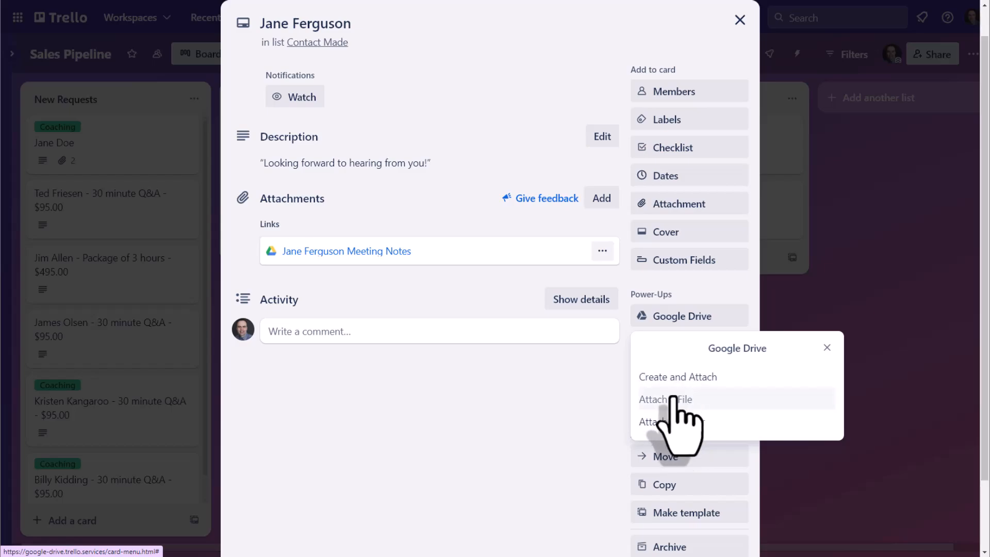
left_click(665, 399)
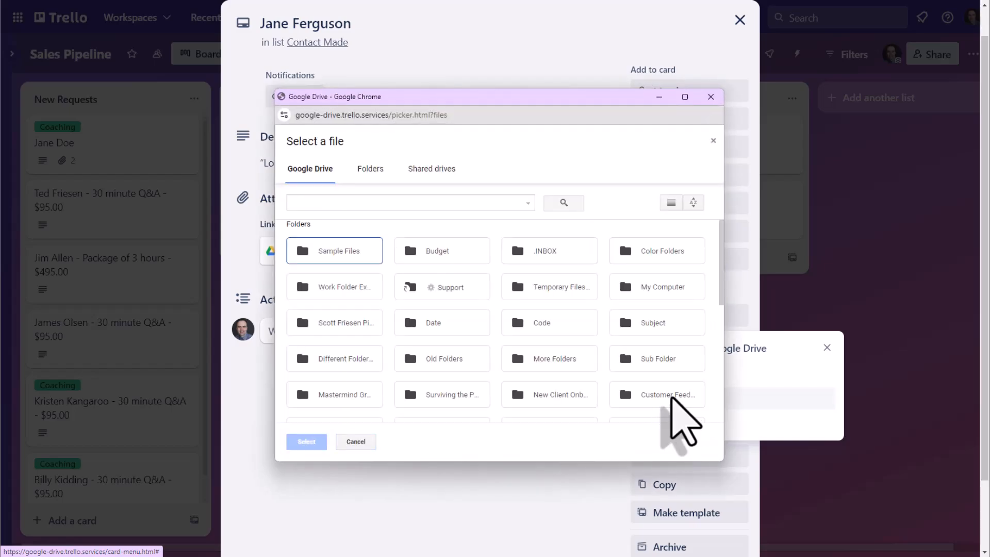
mouse_move(341, 259)
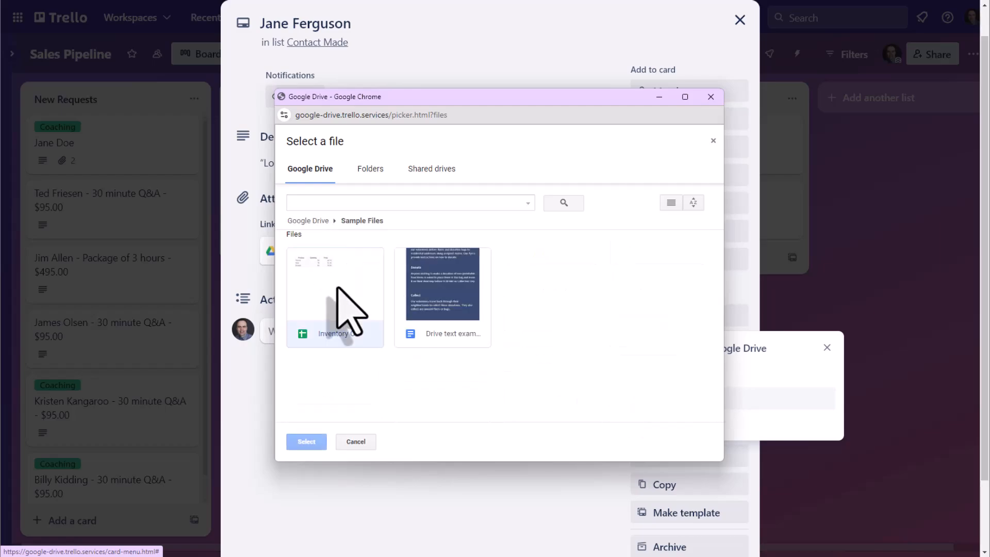
left_click(306, 441)
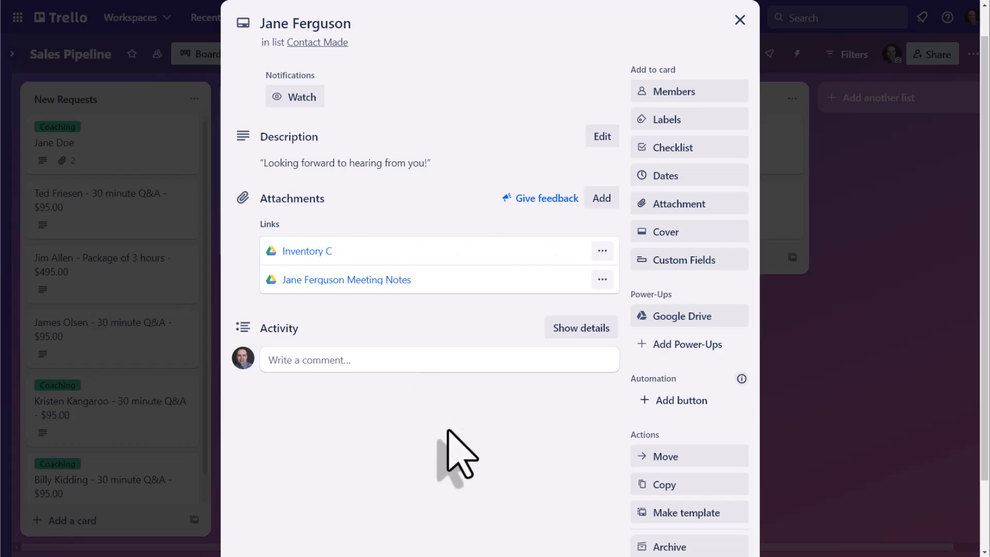
mouse_move(404, 326)
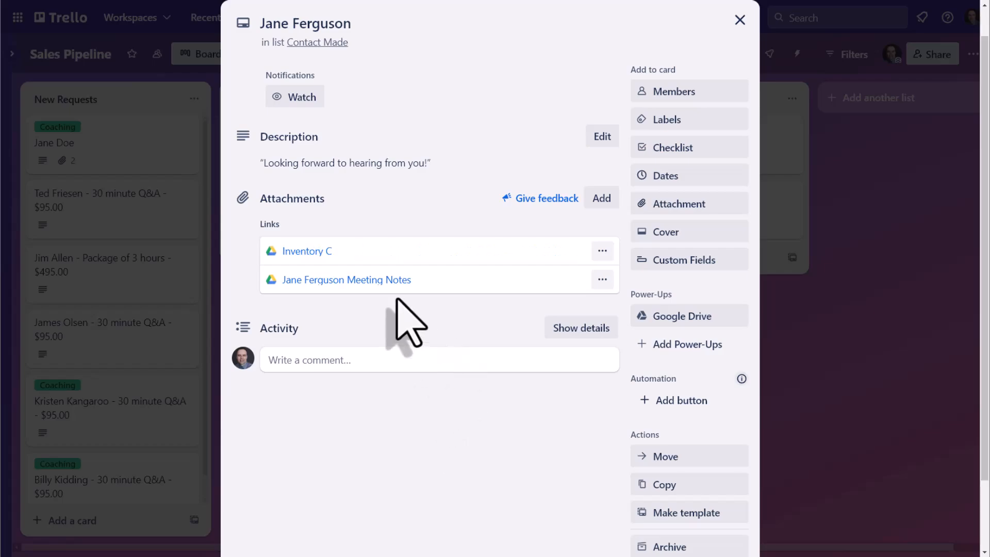
mouse_move(573, 259)
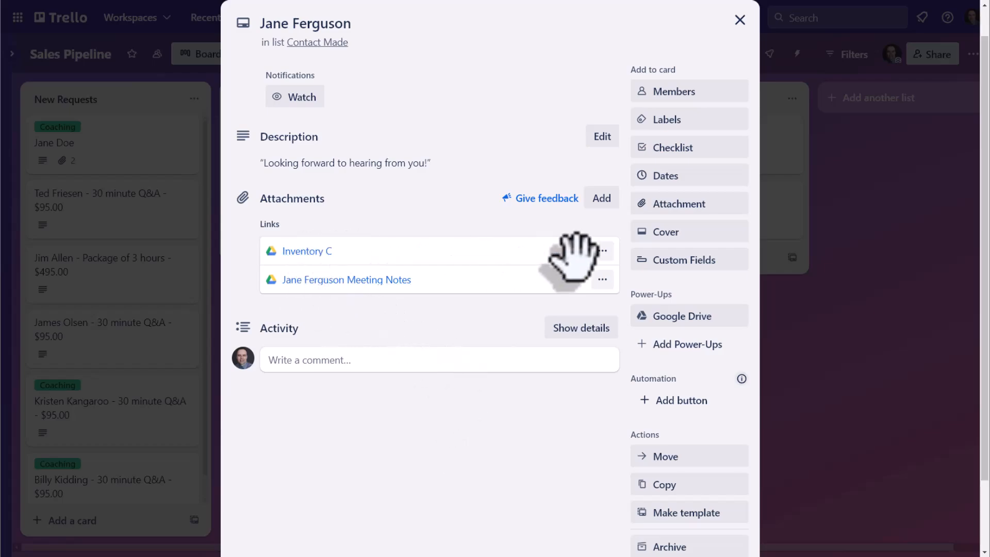
Step: Change the Inventory C attachment's display text to 'Inventory Sales Numbers'
left_click(603, 251)
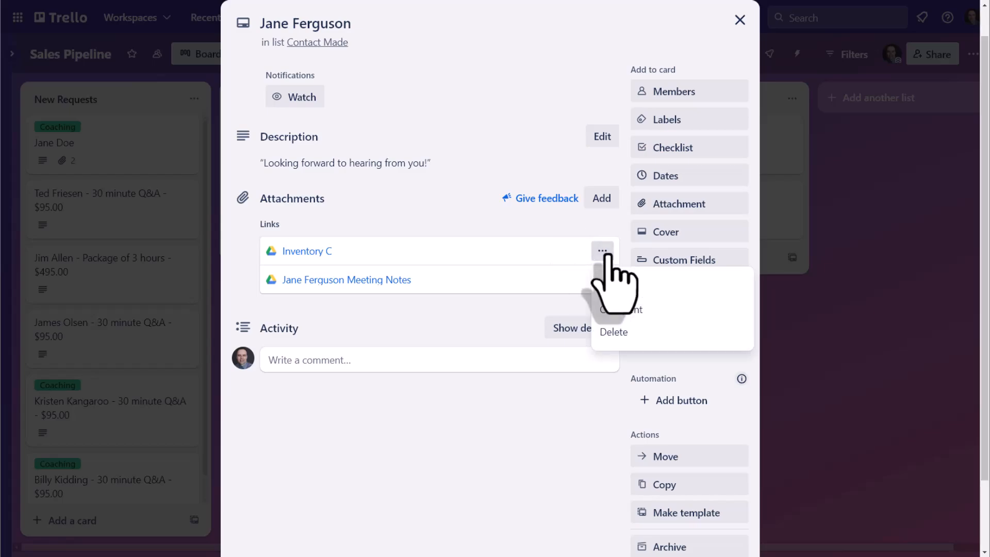
left_click(623, 310)
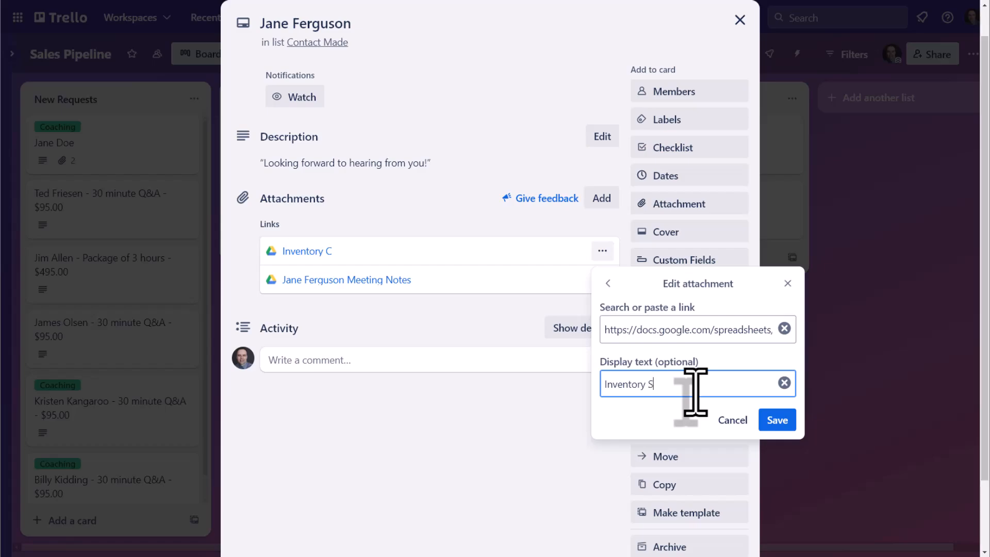
type("ales N")
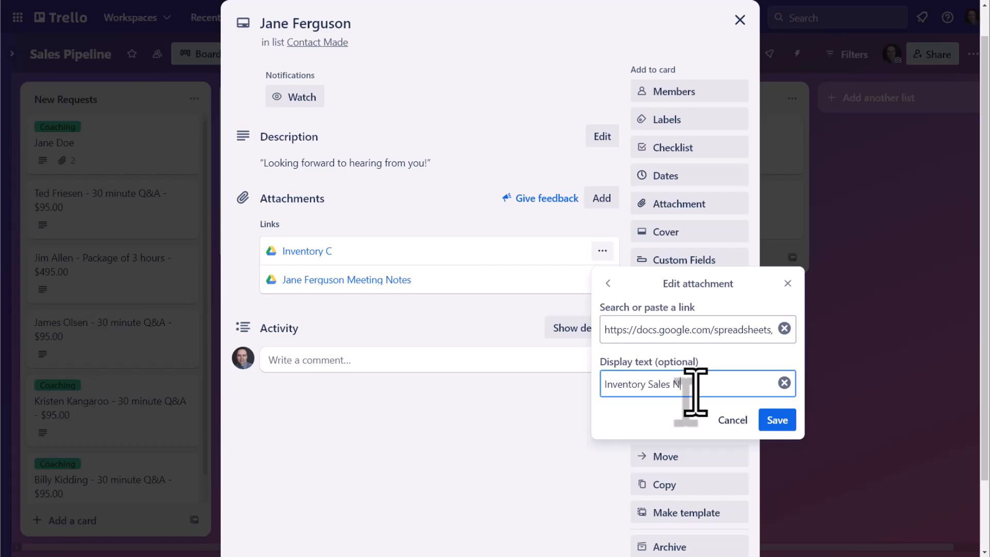
type("umbers")
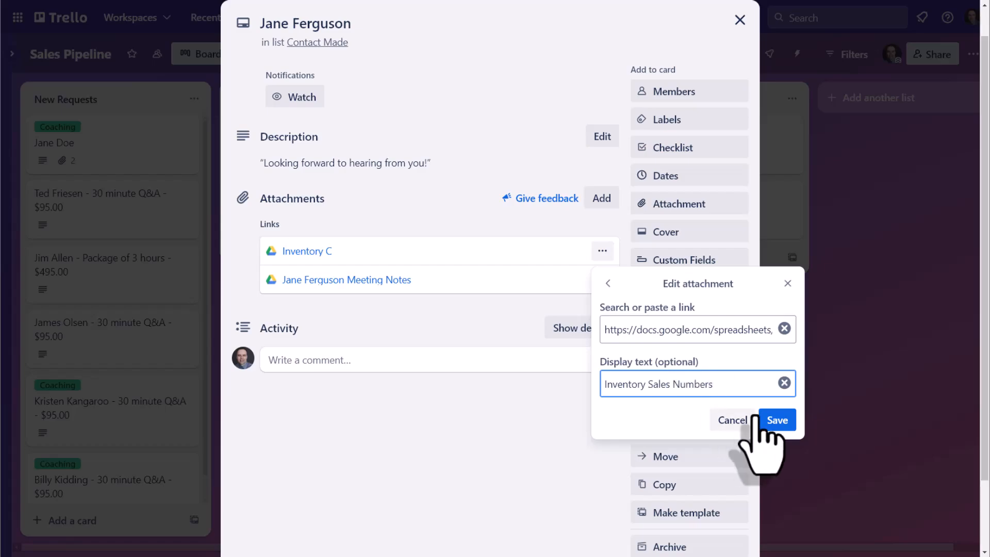
left_click(777, 420)
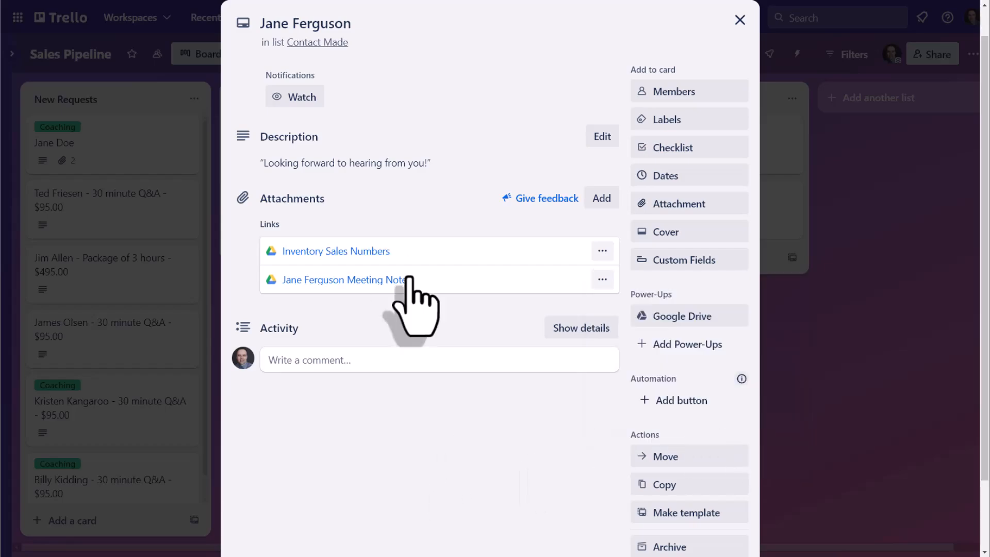
mouse_move(410, 259)
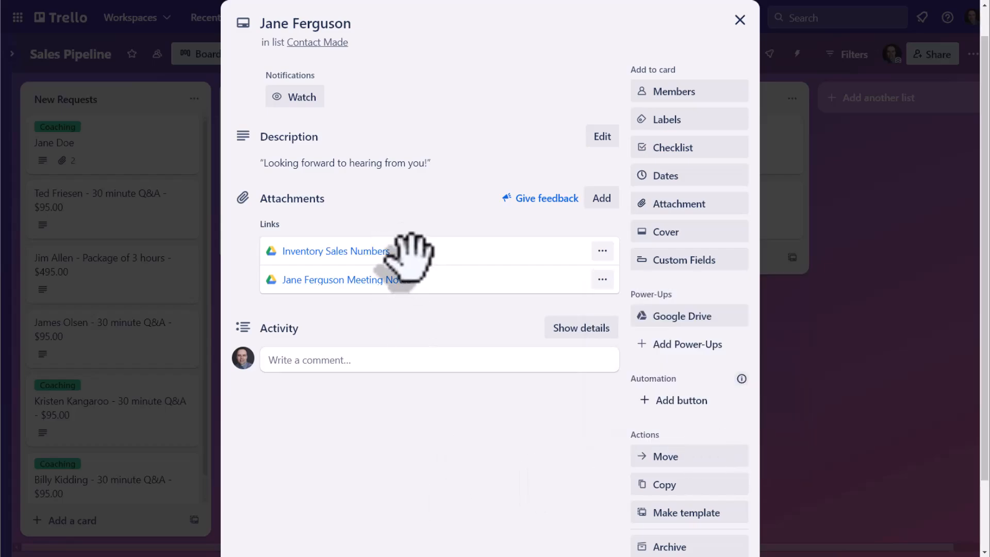
mouse_move(453, 212)
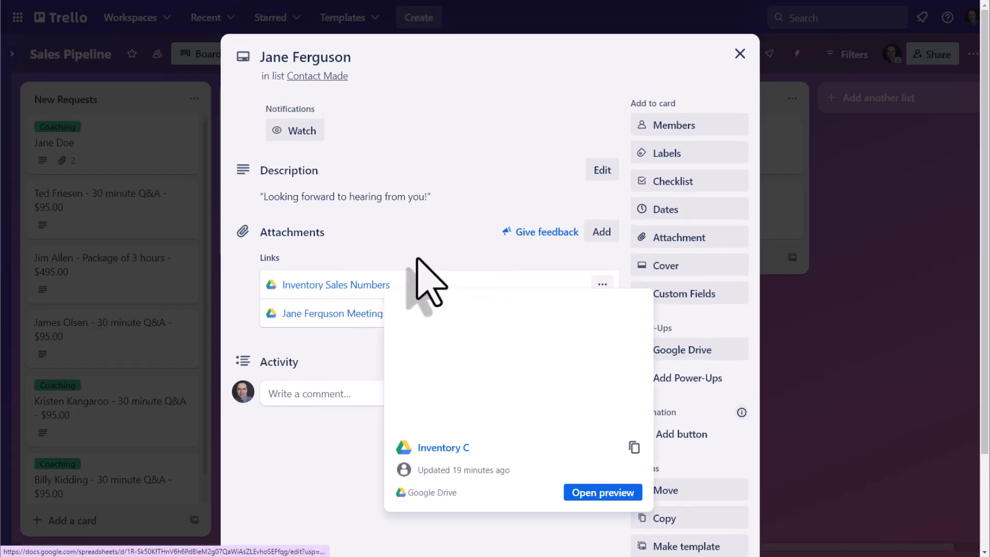
mouse_move(461, 236)
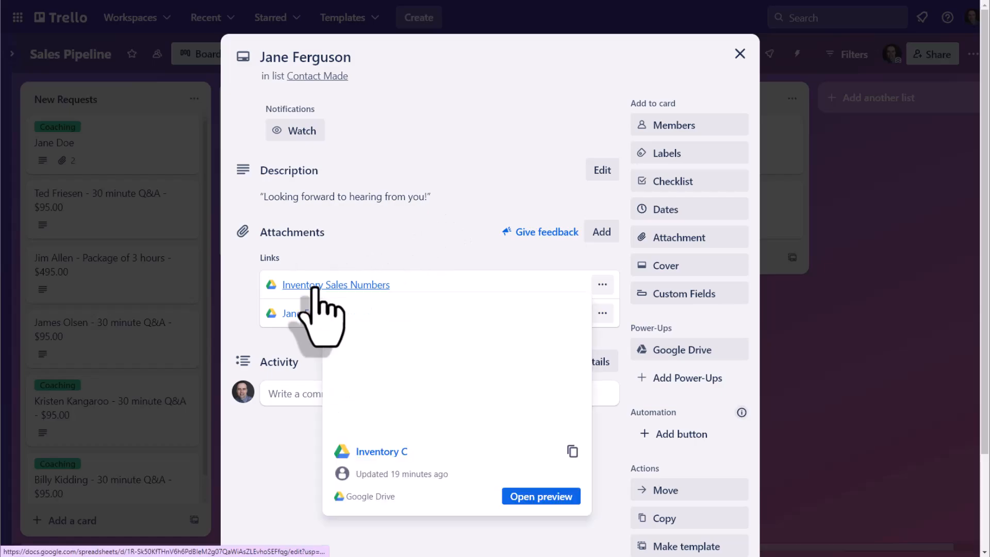
Step: Preview the Inventory spreadsheet and update the Pencils row to 203 units at $1.95
left_click(540, 496)
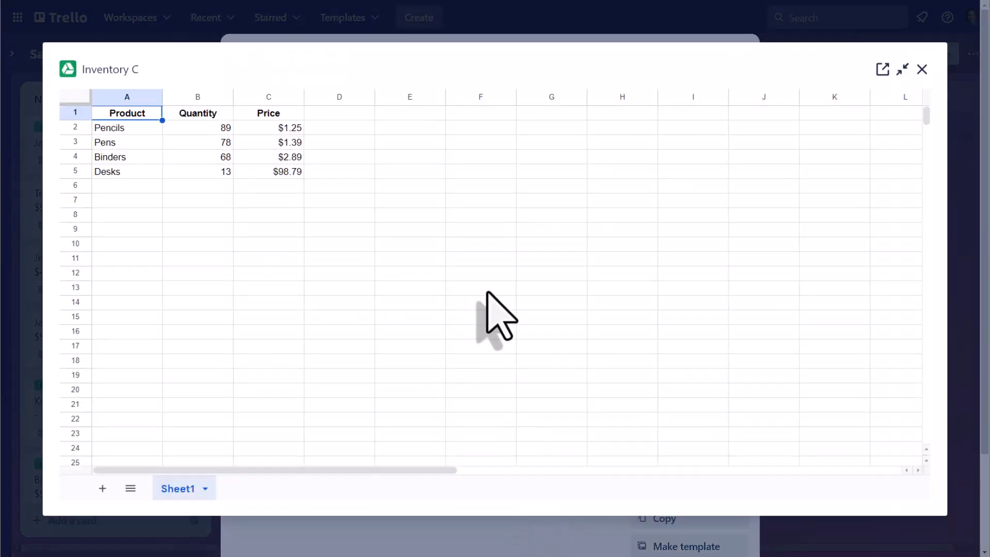
left_click(268, 127)
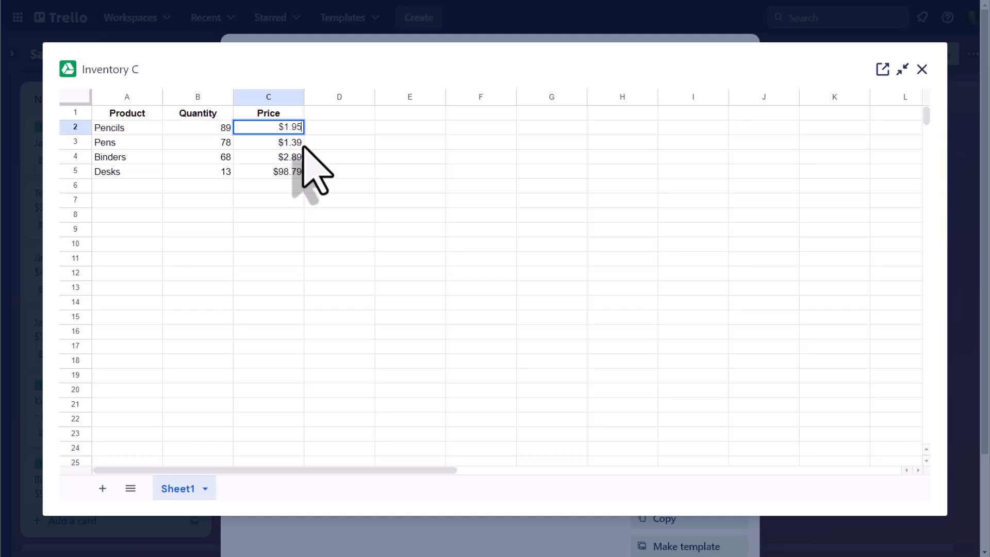
left_click(197, 127)
type("203")
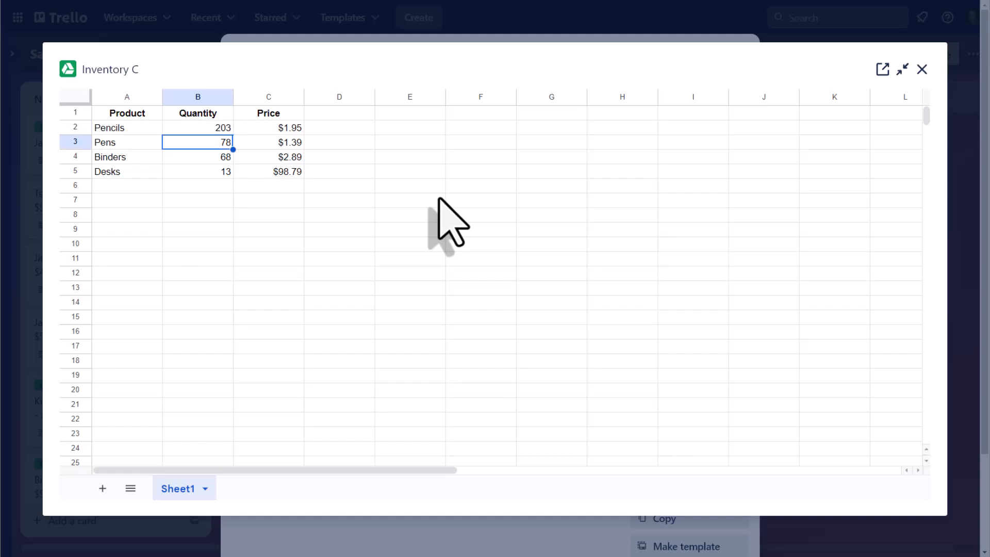
left_click(268, 316)
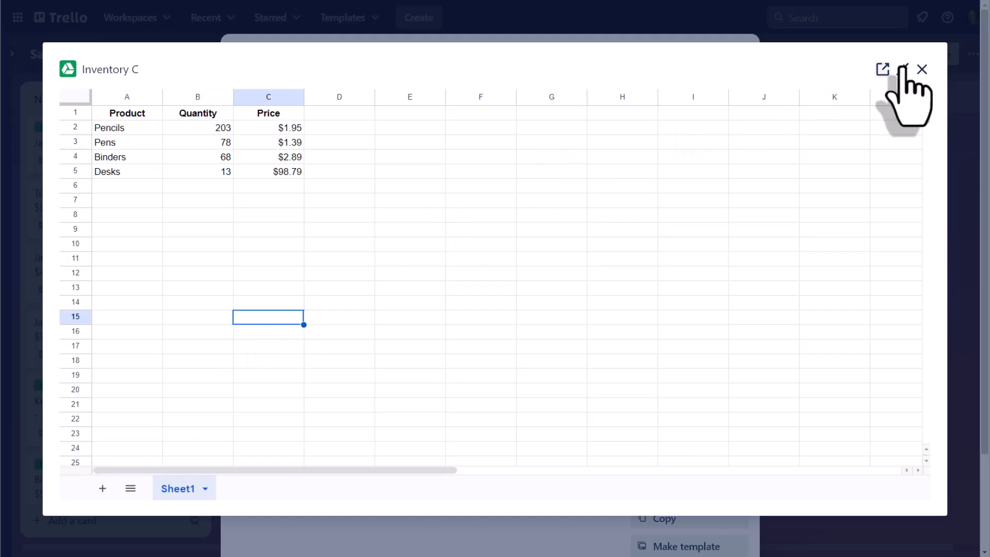
Step: Close the spreadsheet preview and reopen the card's Google Drive attach options
left_click(921, 70)
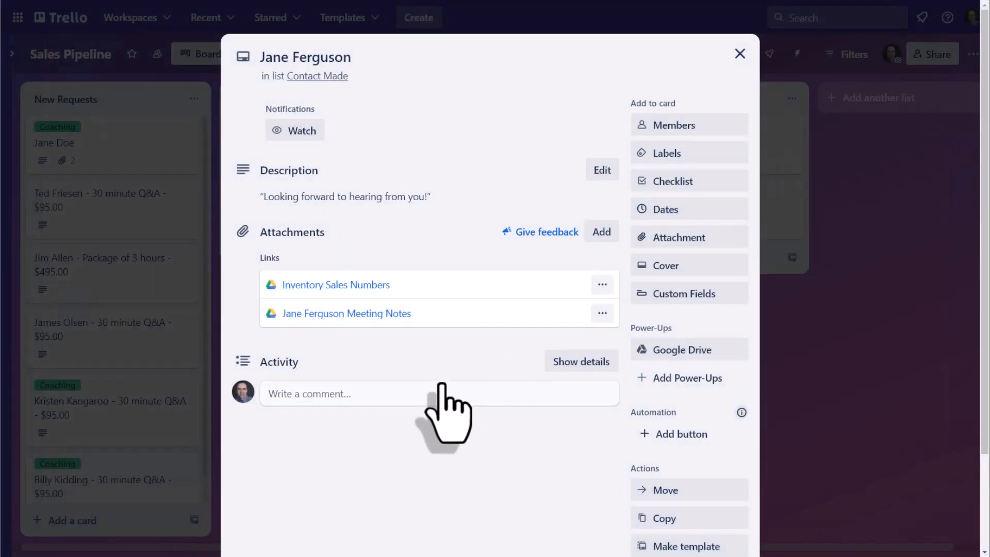
mouse_move(442, 391)
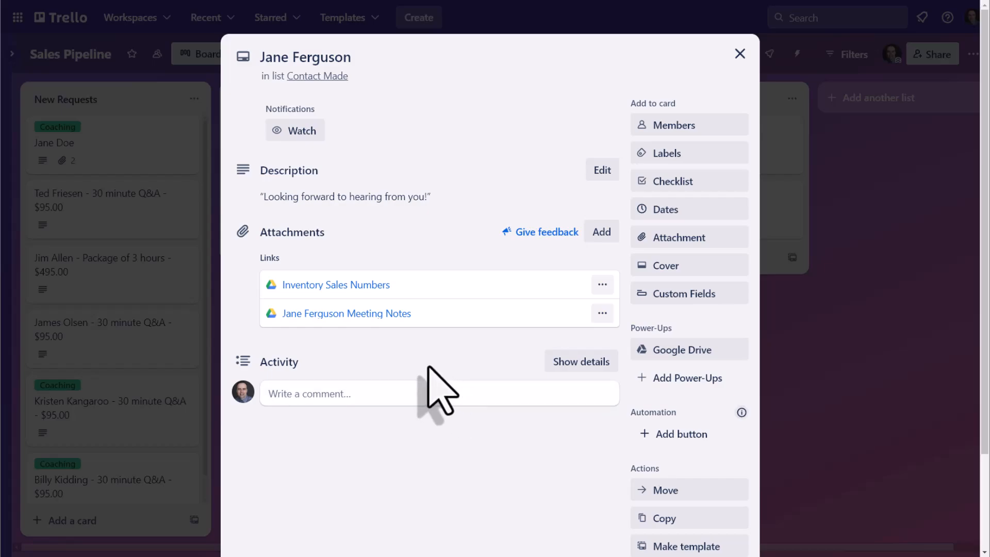
mouse_move(552, 496)
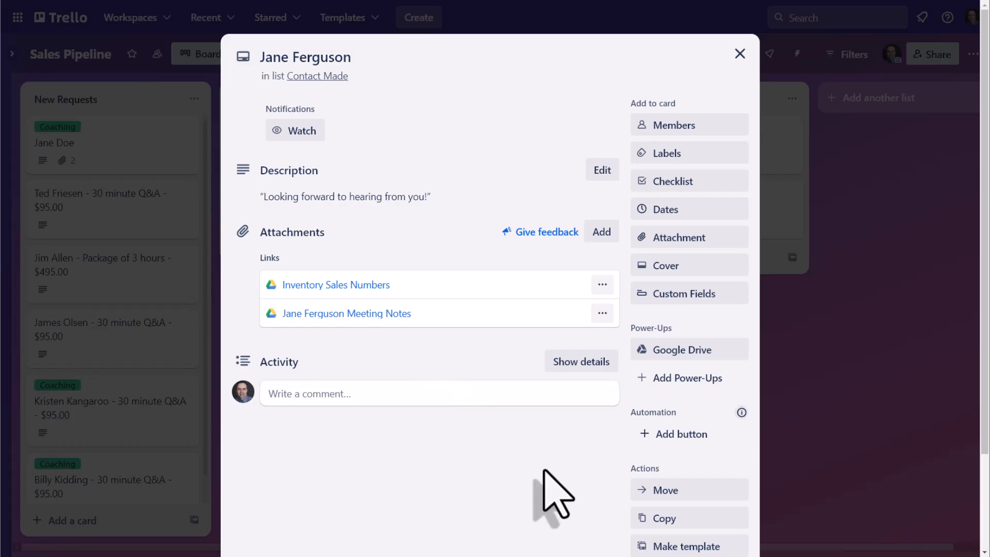
mouse_move(678, 349)
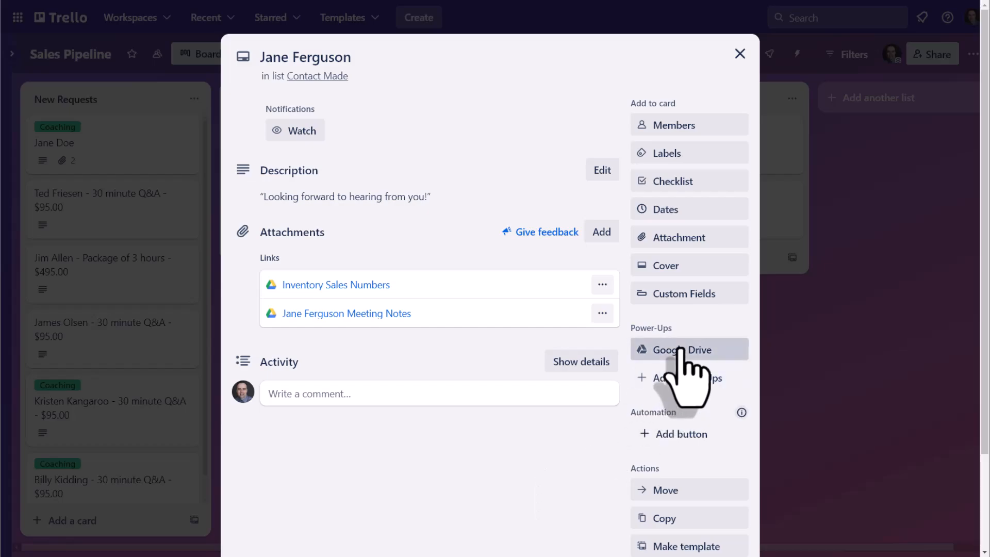
left_click(682, 349)
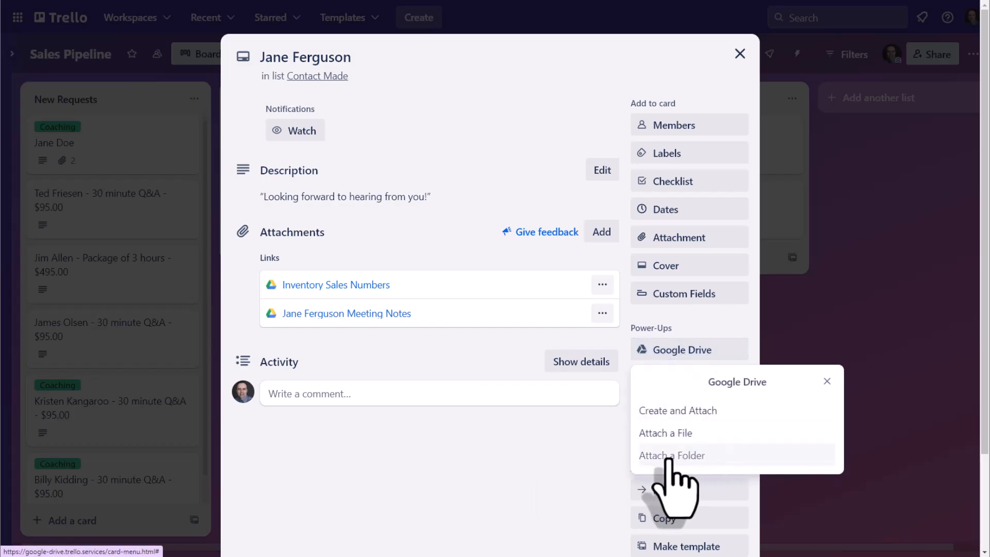
mouse_move(408, 369)
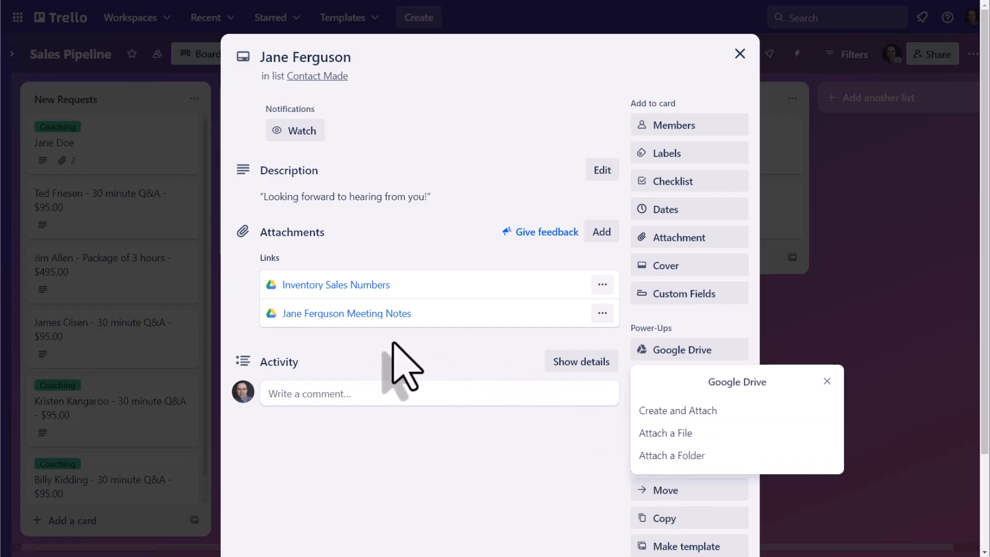
mouse_move(452, 370)
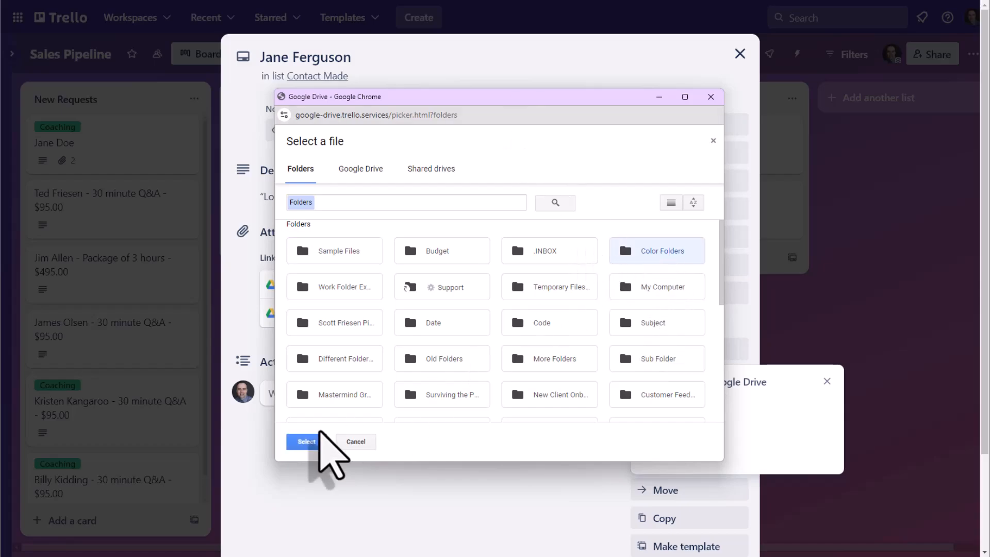
Step: Attach the Color Folders folder, then view its Sales and Marketing subfolders in Drive
left_click(305, 442)
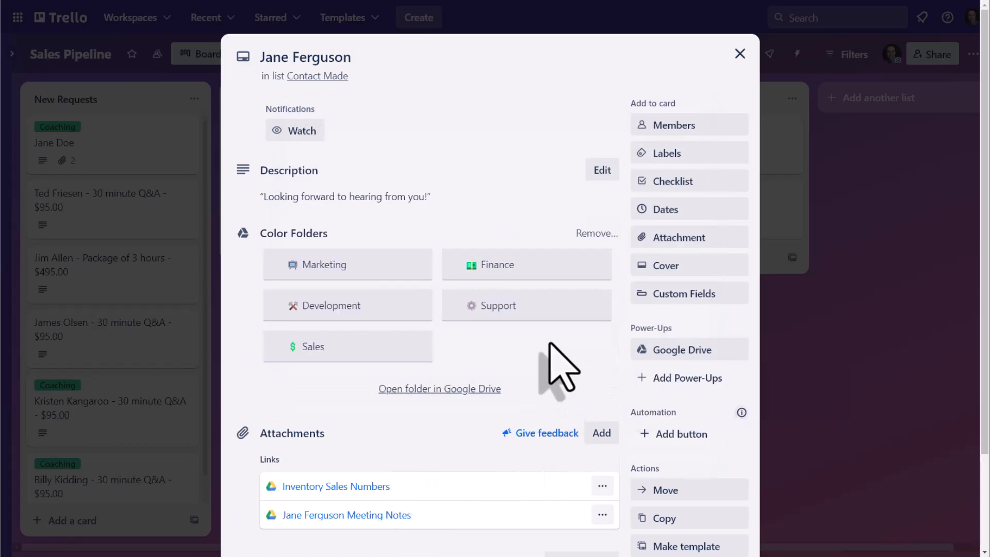
mouse_move(341, 310)
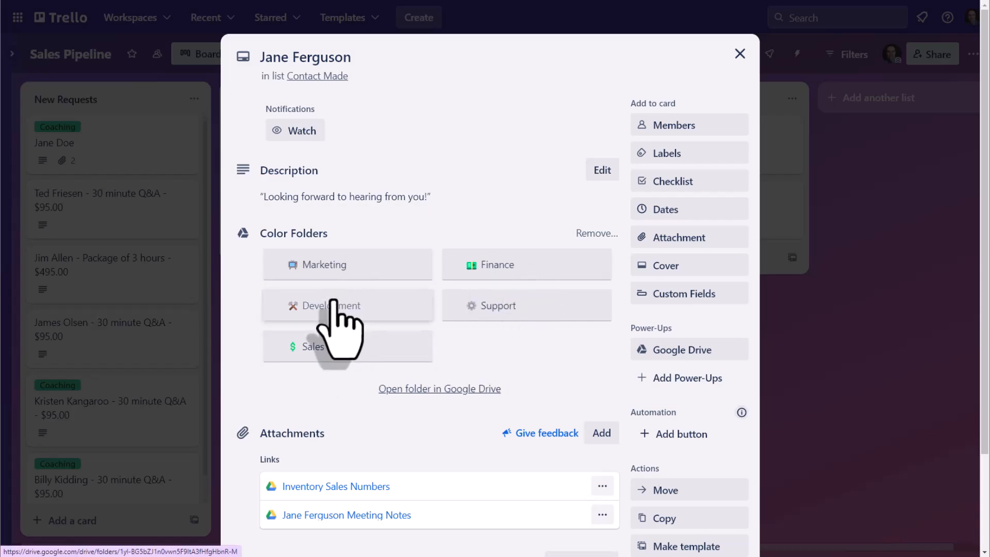
mouse_move(341, 262)
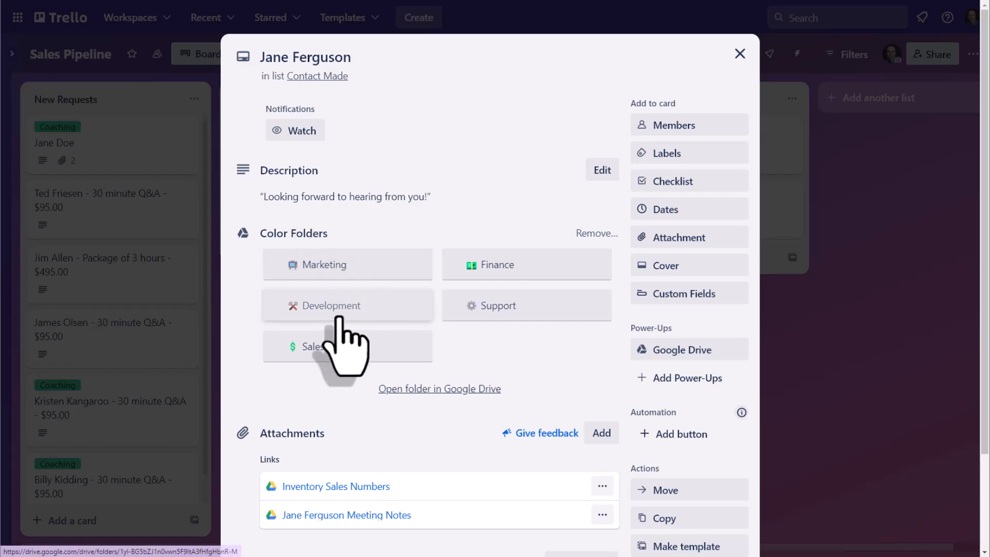
mouse_move(559, 369)
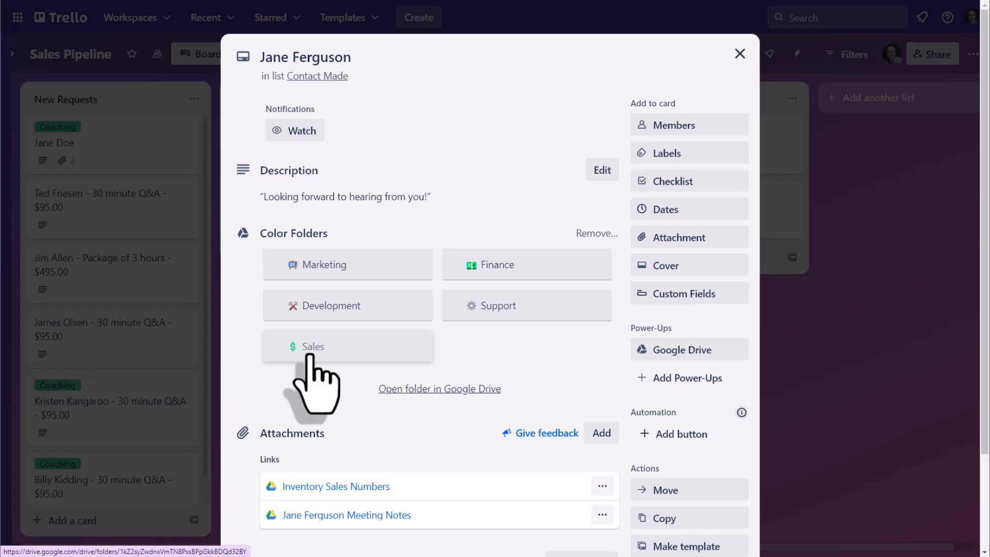
left_click(439, 388)
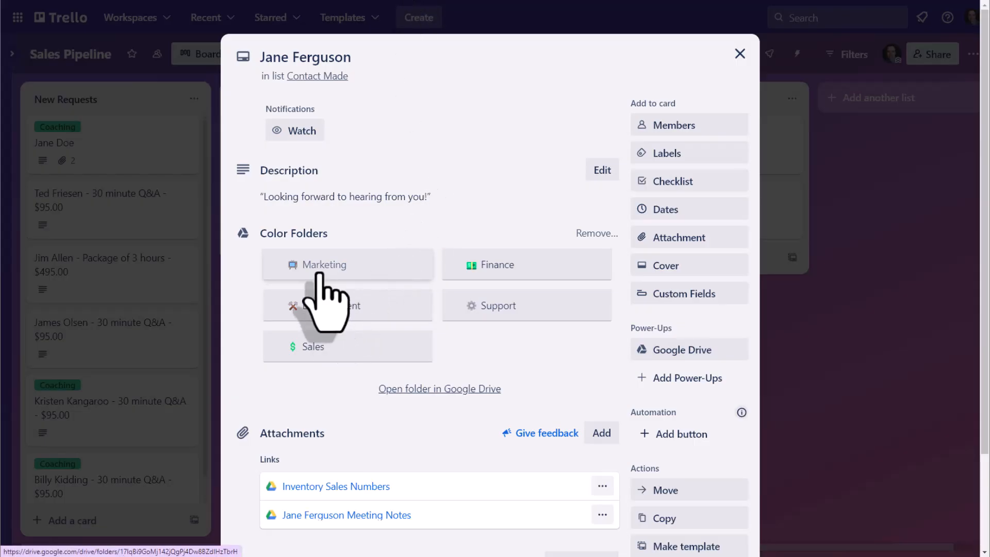
left_click(439, 389)
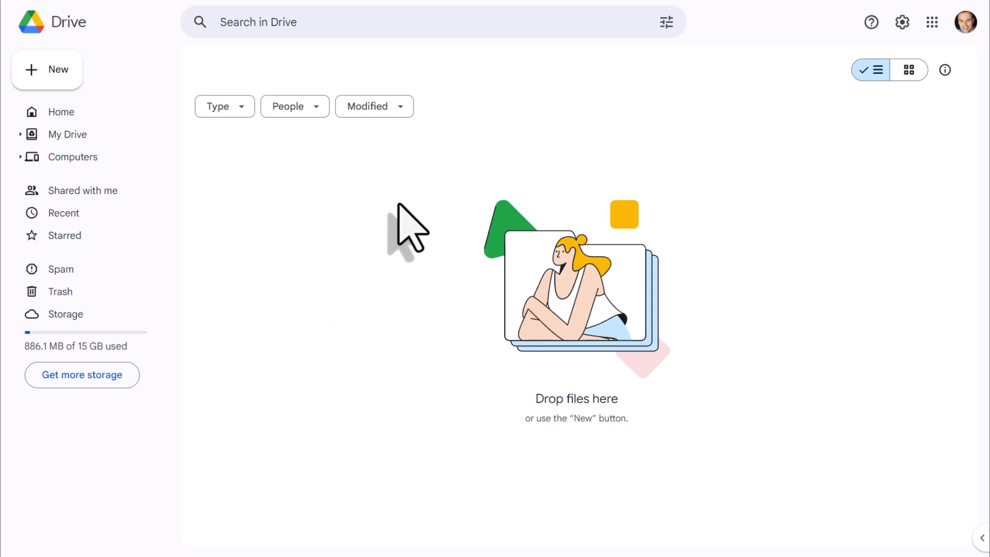
mouse_move(417, 7)
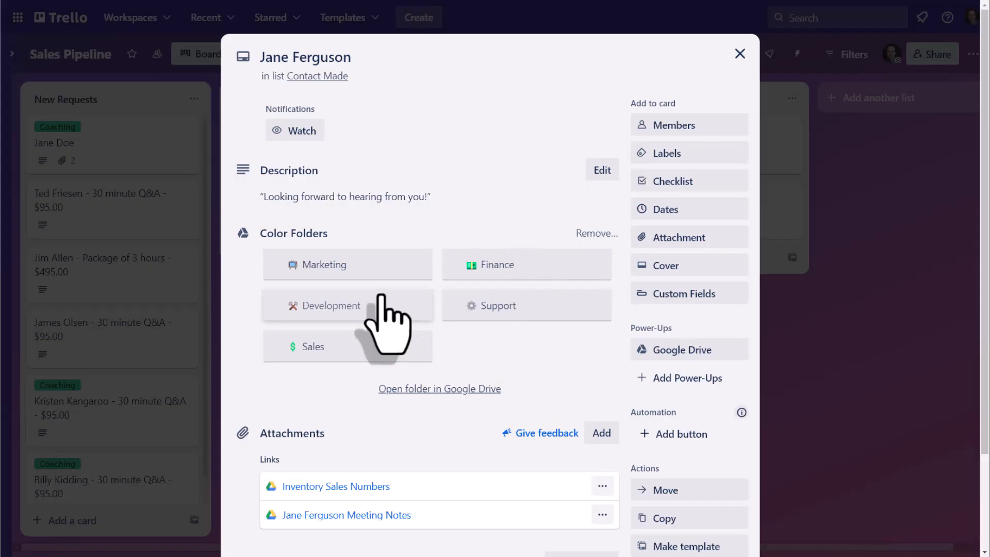
mouse_move(344, 264)
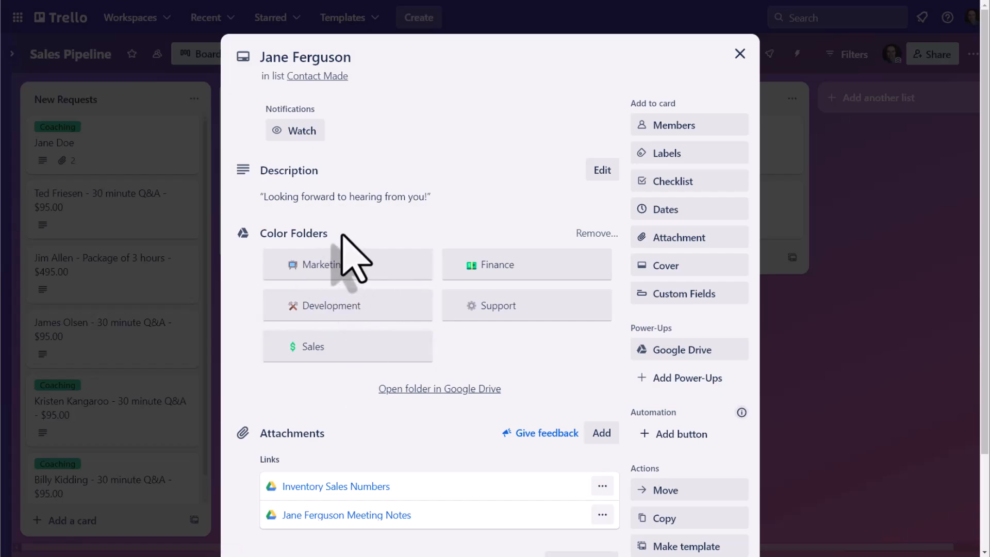
scroll("down", 3)
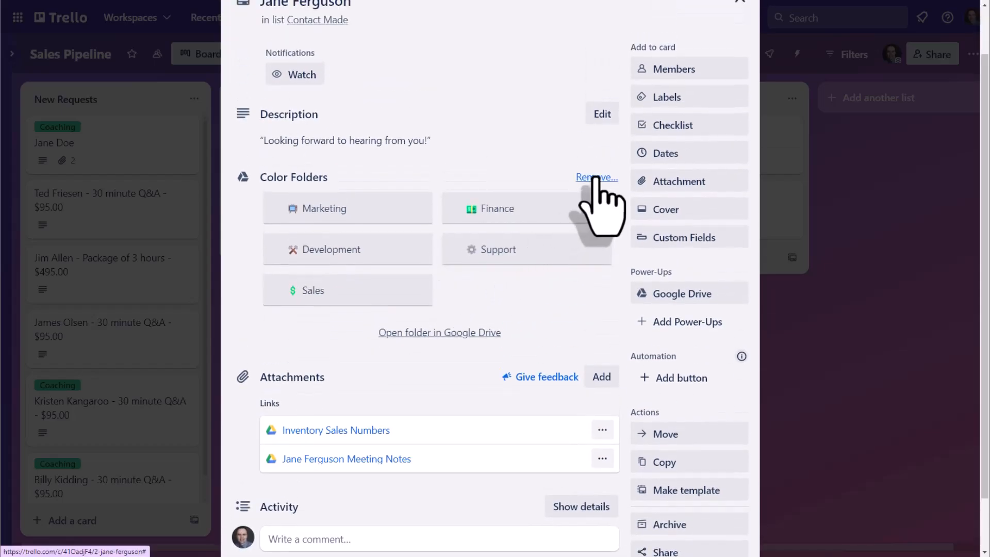
mouse_move(594, 208)
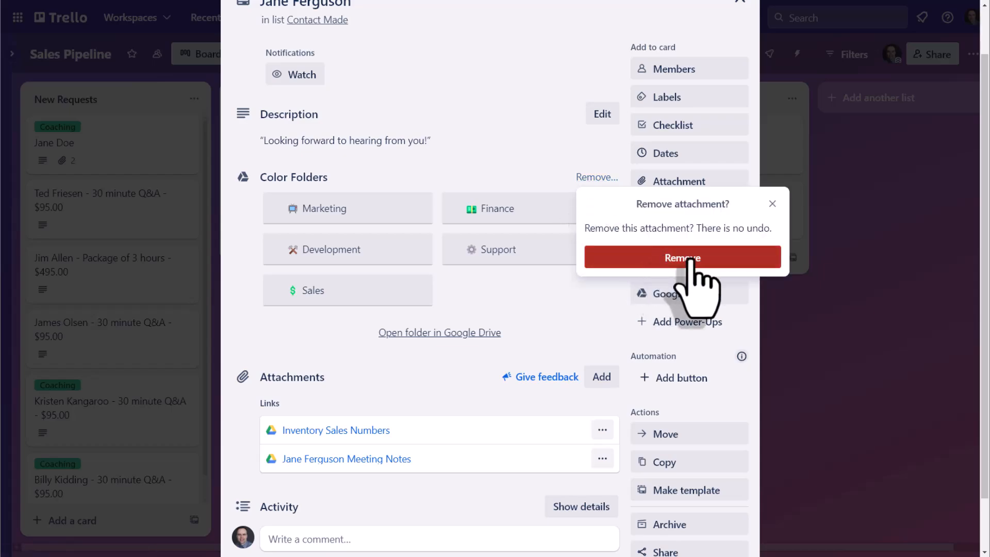
left_click(682, 257)
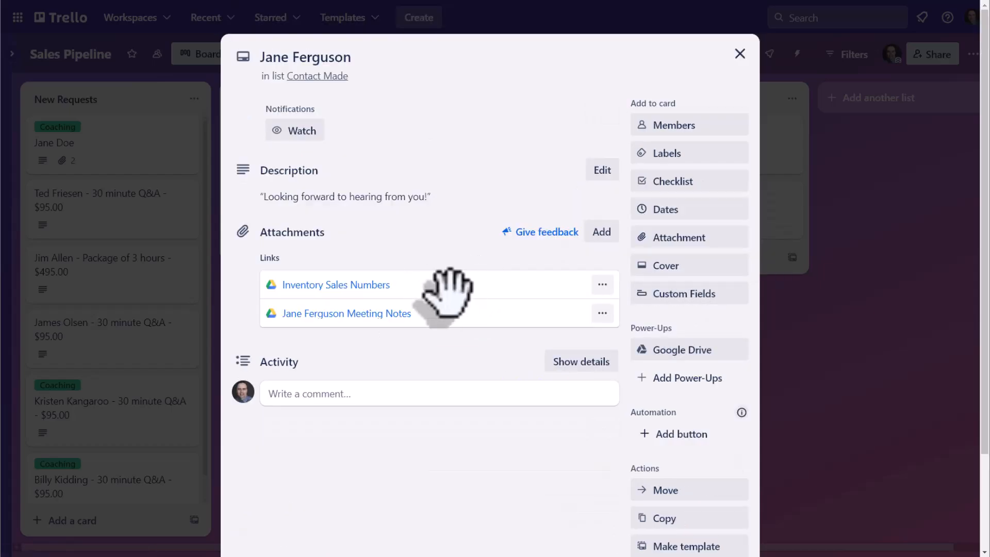
mouse_move(581, 291)
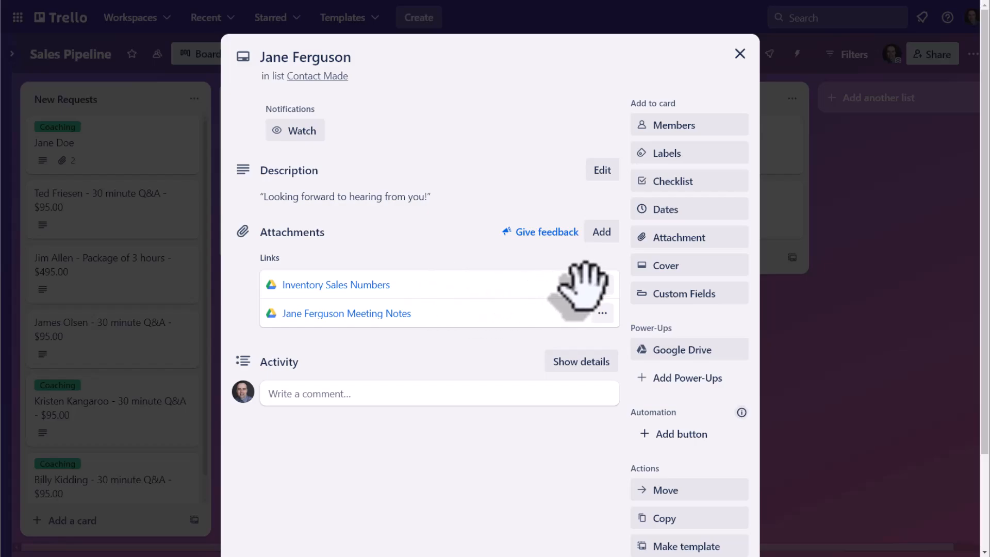
Step: Delete the Inventory Sales Numbers attachment and close the card back to the board
left_click(602, 285)
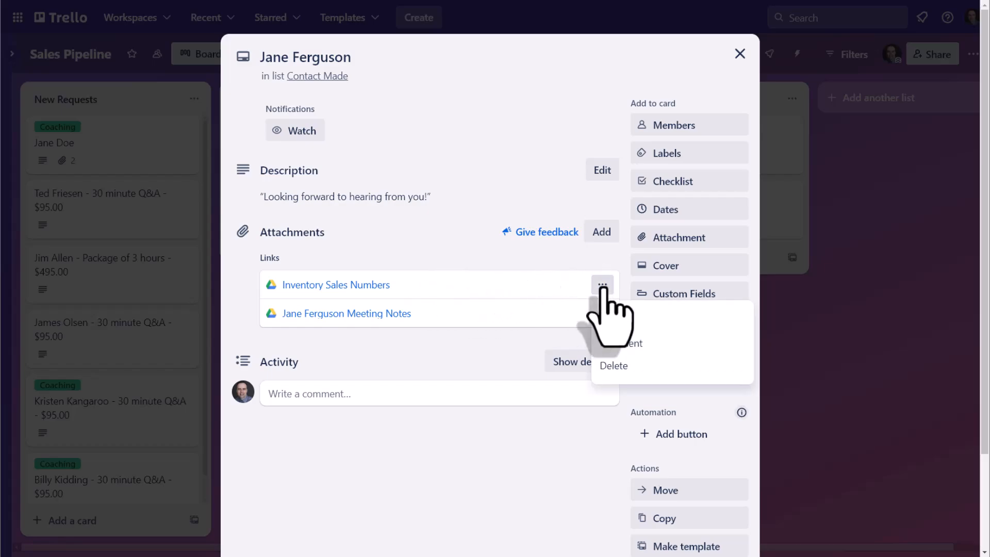
left_click(613, 366)
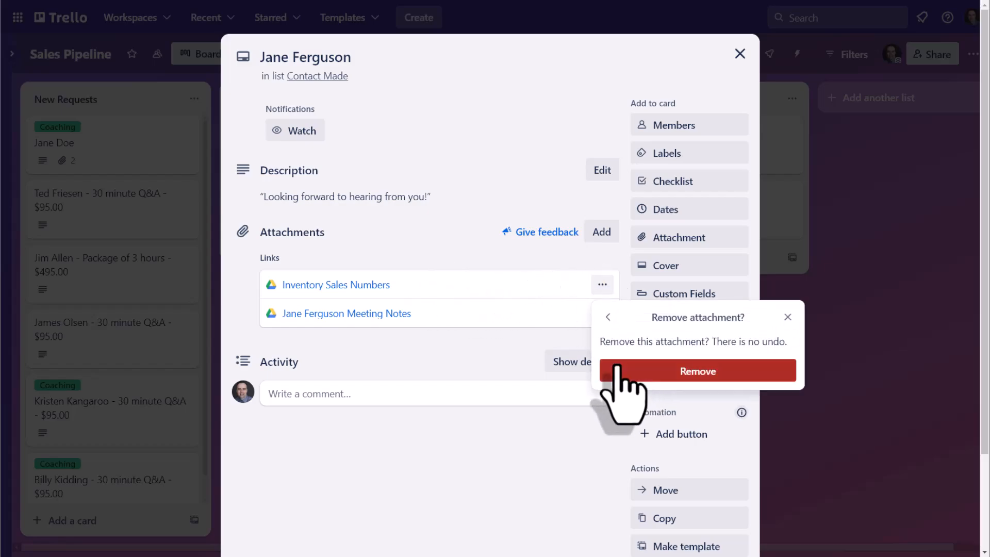
left_click(697, 371)
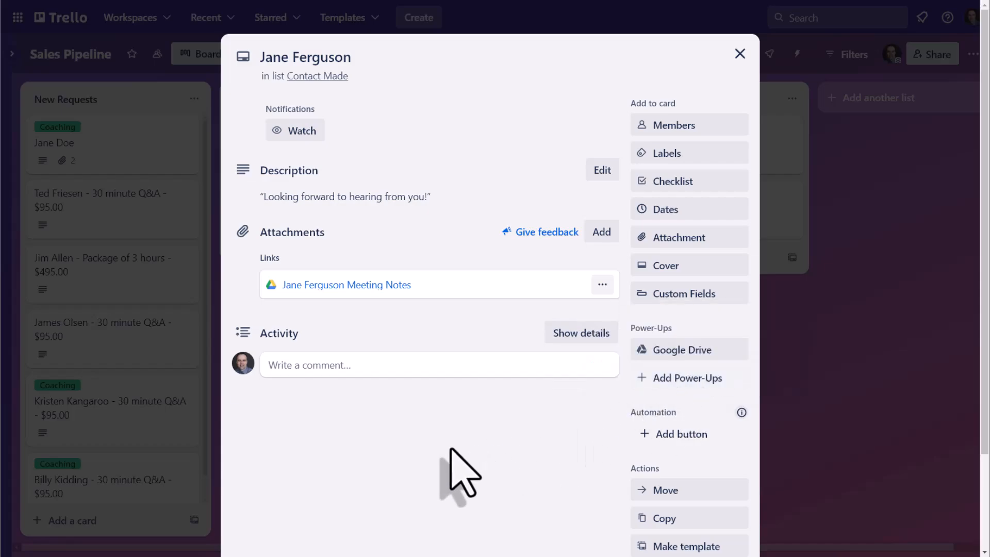
left_click(739, 53)
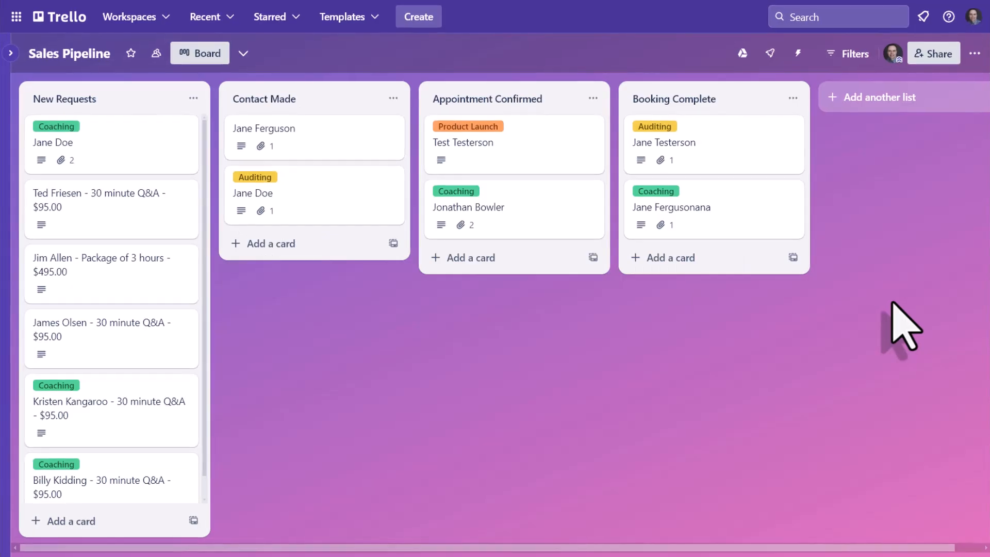